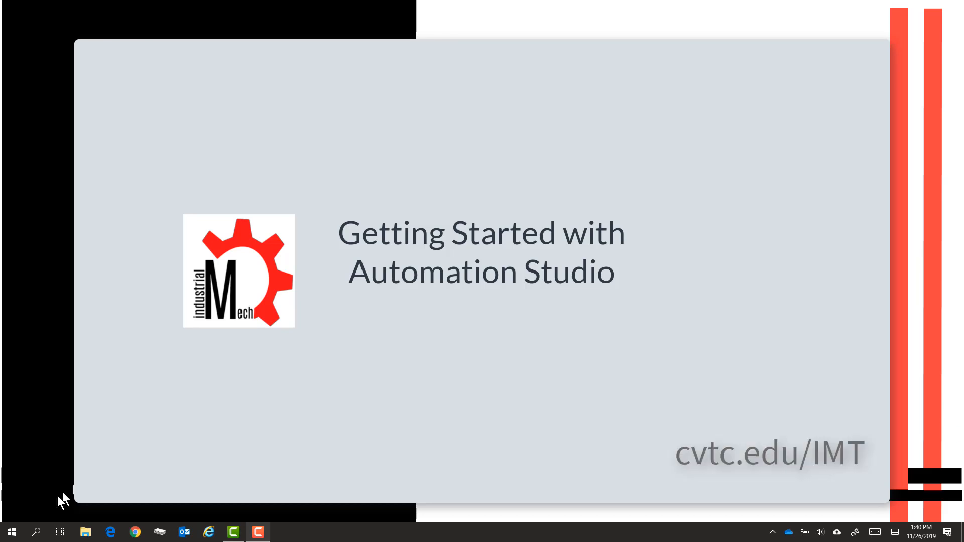
Launch Automation Studio 6.3 Educational from the Windows Start menu
left_click(12, 532)
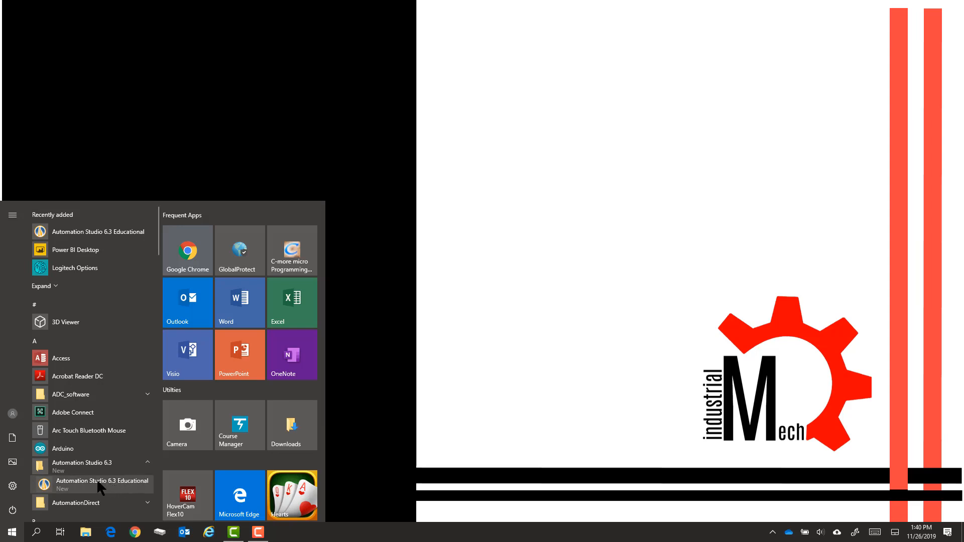
left_click(103, 484)
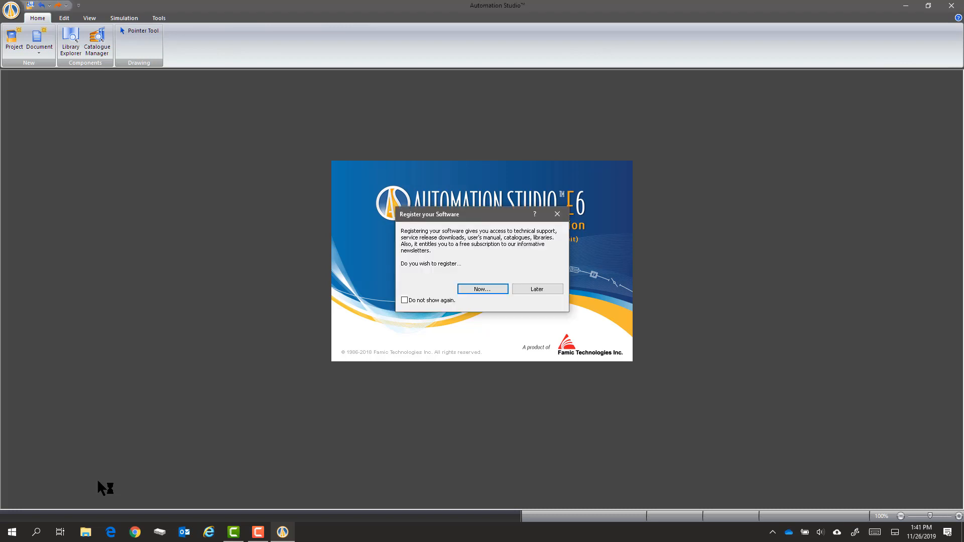
mouse_move(479, 361)
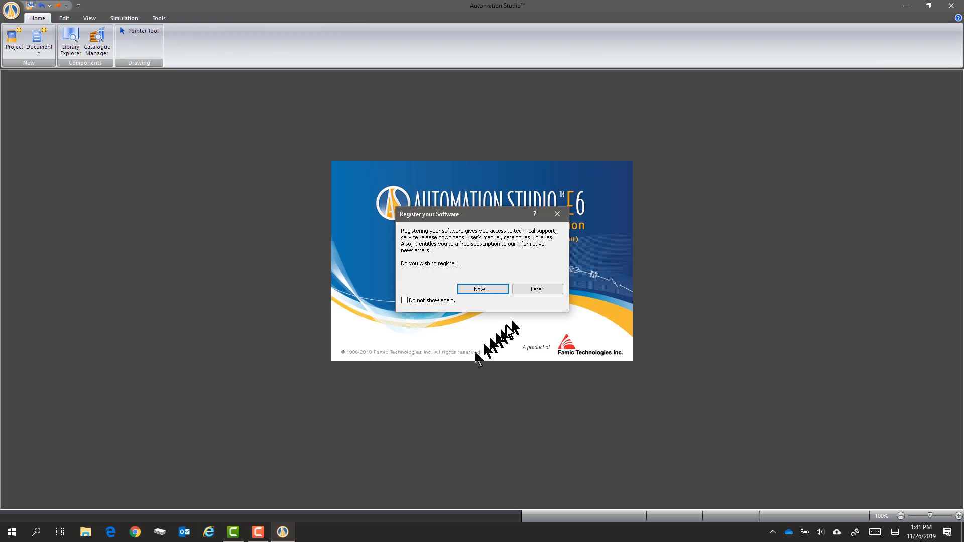
Choose Later in the Register your Software dialog to reach the empty workspace
left_click(536, 290)
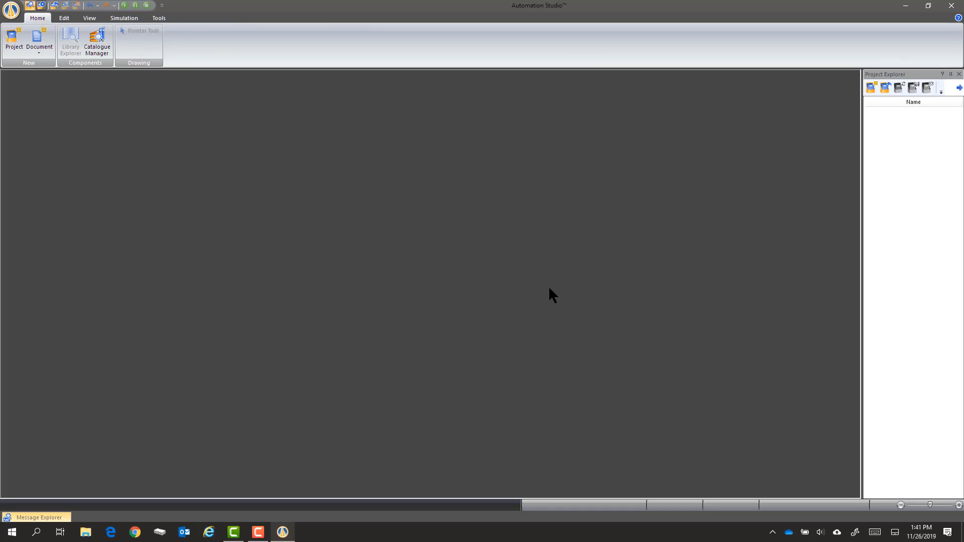
mouse_move(198, 244)
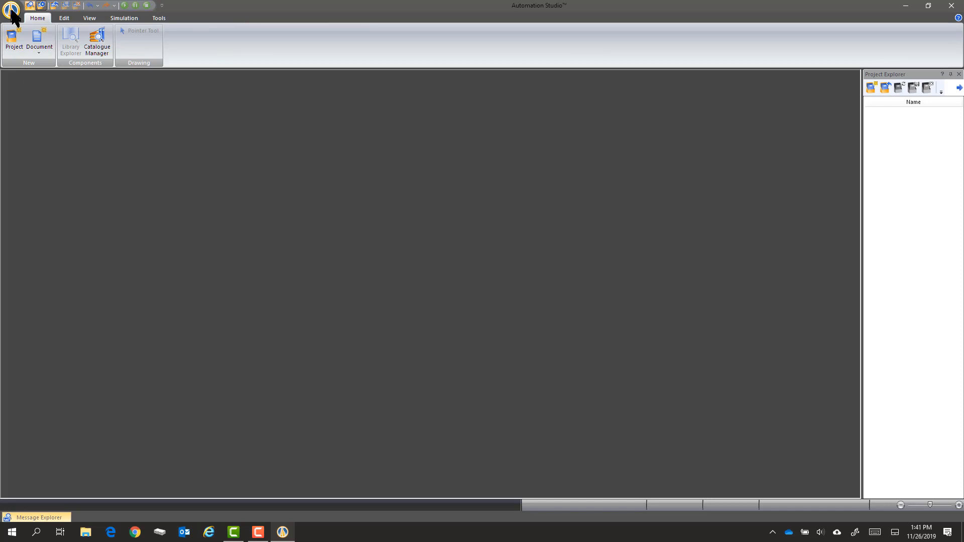
Start New Project, cancel the Project Templates dialog, and reopen the application menu for recent documents
left_click(11, 6)
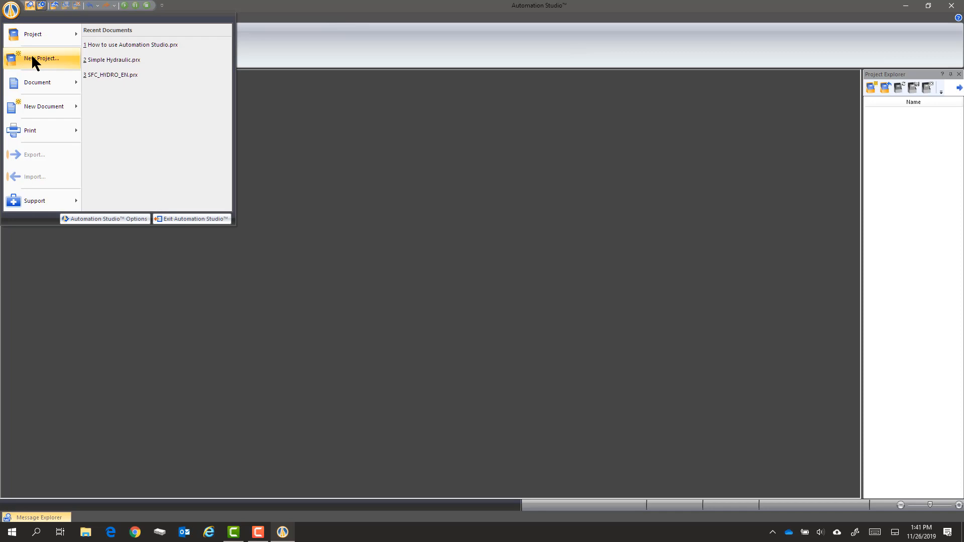
left_click(42, 58)
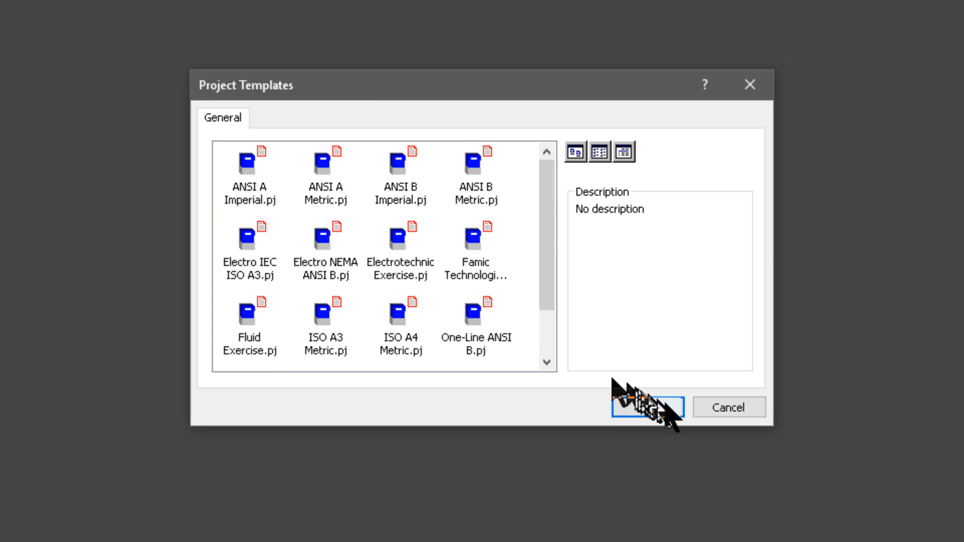
mouse_move(729, 408)
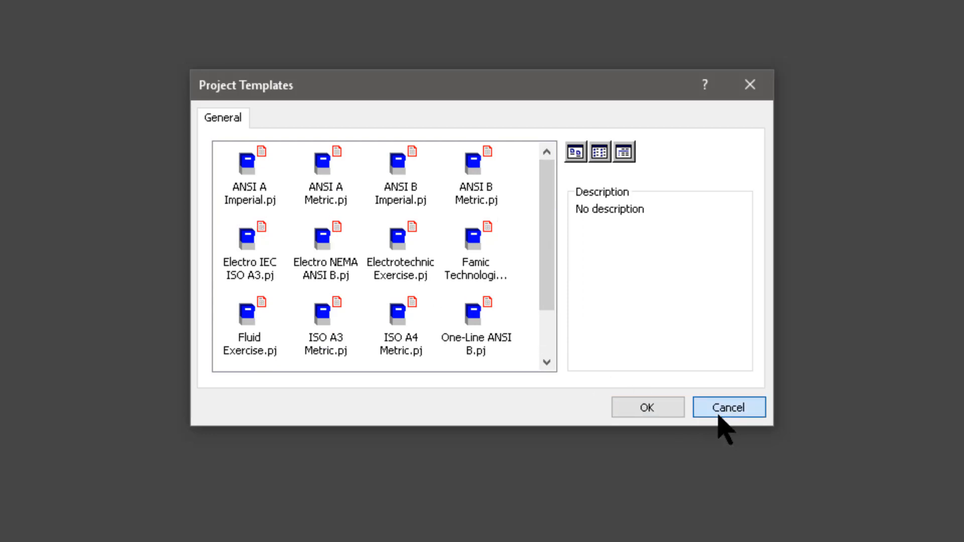
left_click(728, 408)
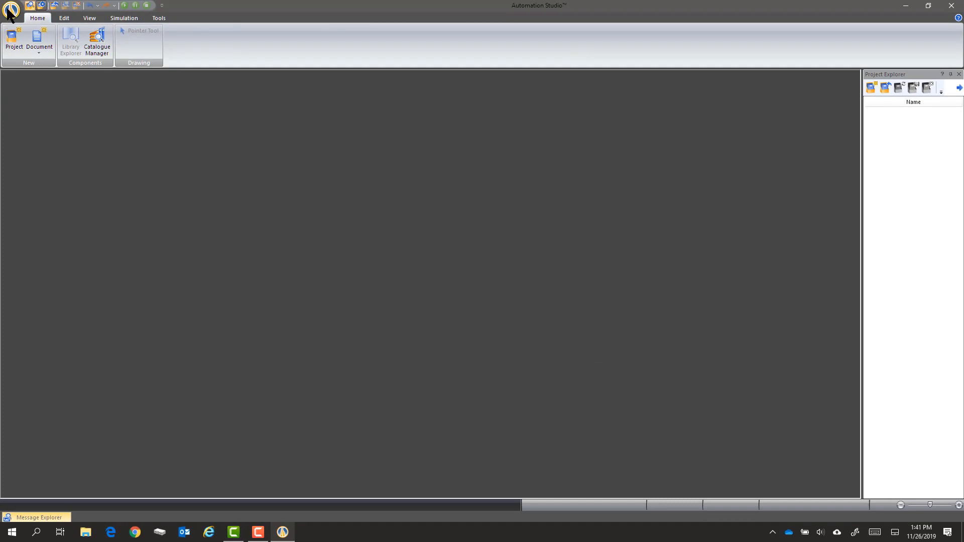
left_click(11, 10)
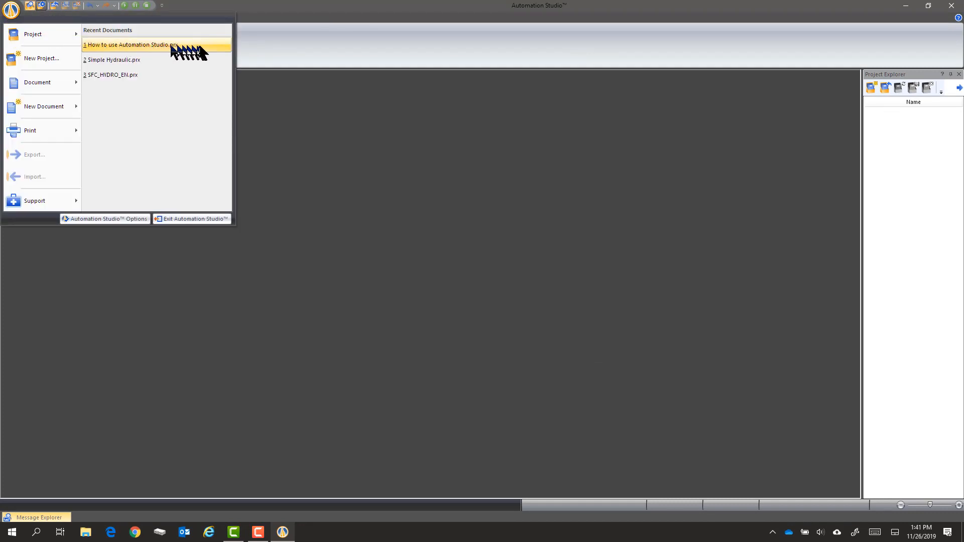
Open the How to use Automation Studio.prx project from Recent Documents and return to the Home ribbon
left_click(129, 44)
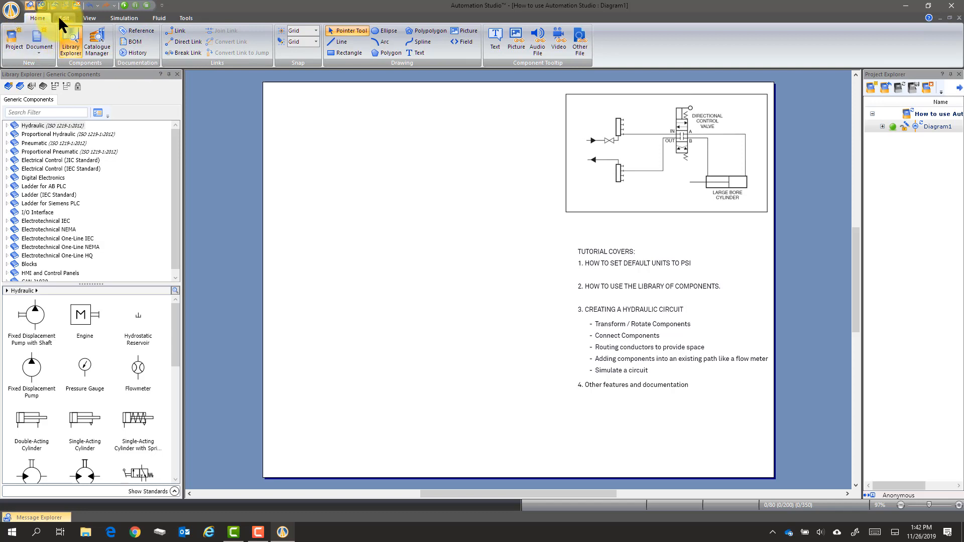
left_click(90, 17)
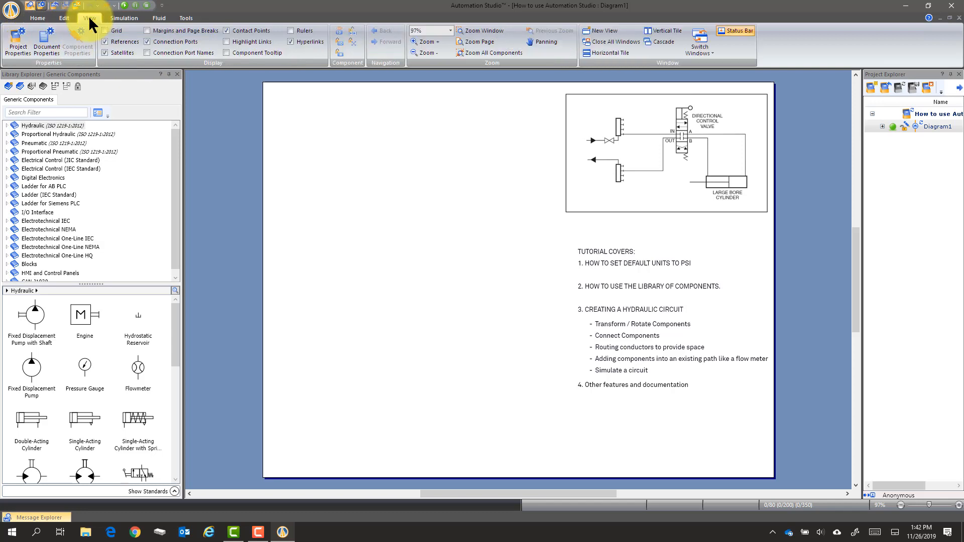
left_click(38, 17)
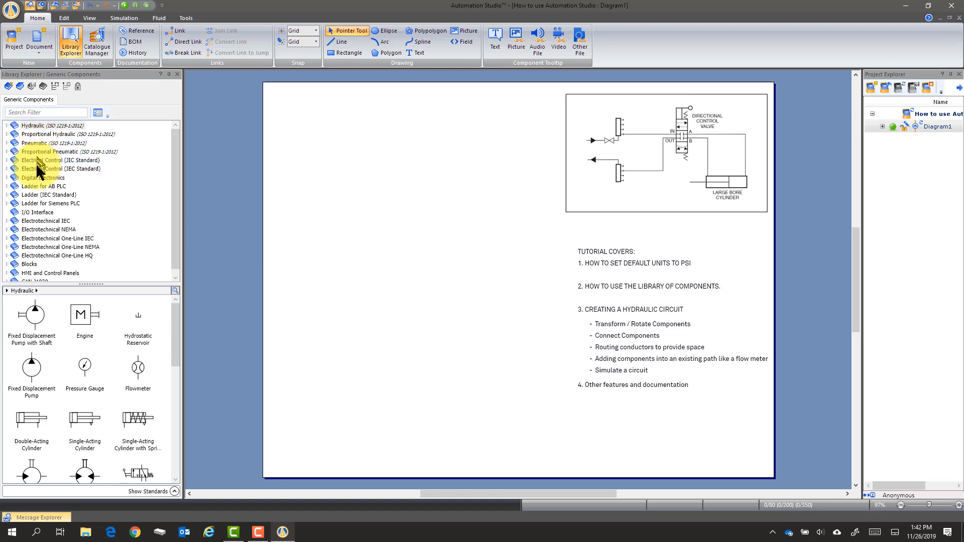
mouse_move(157, 279)
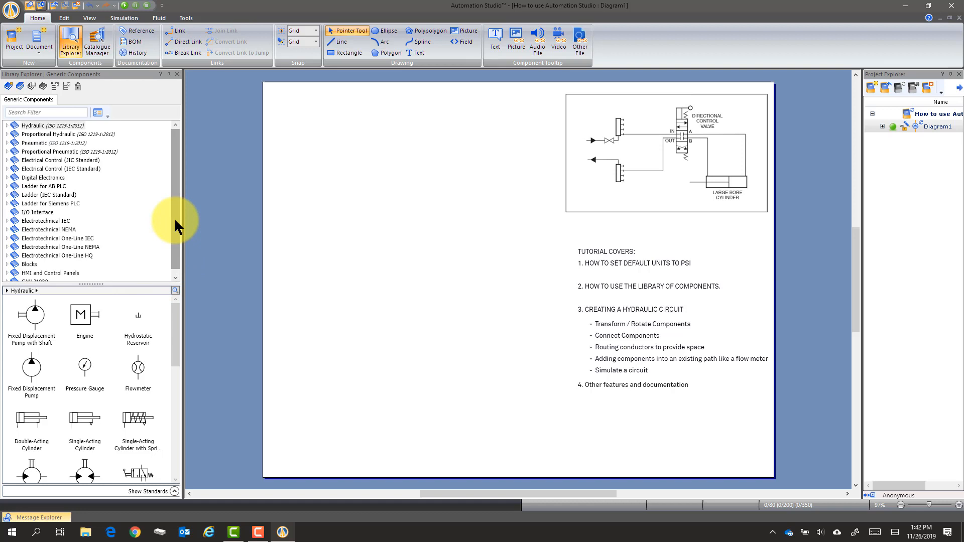
Select the Hydraulic category in Library Explorer and scroll through its components
left_click(55, 125)
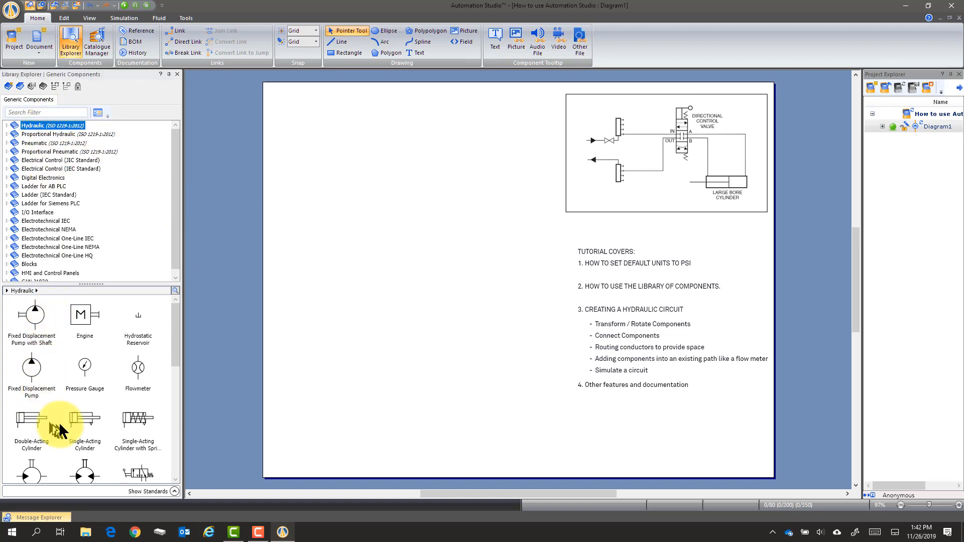
scroll("down", 3)
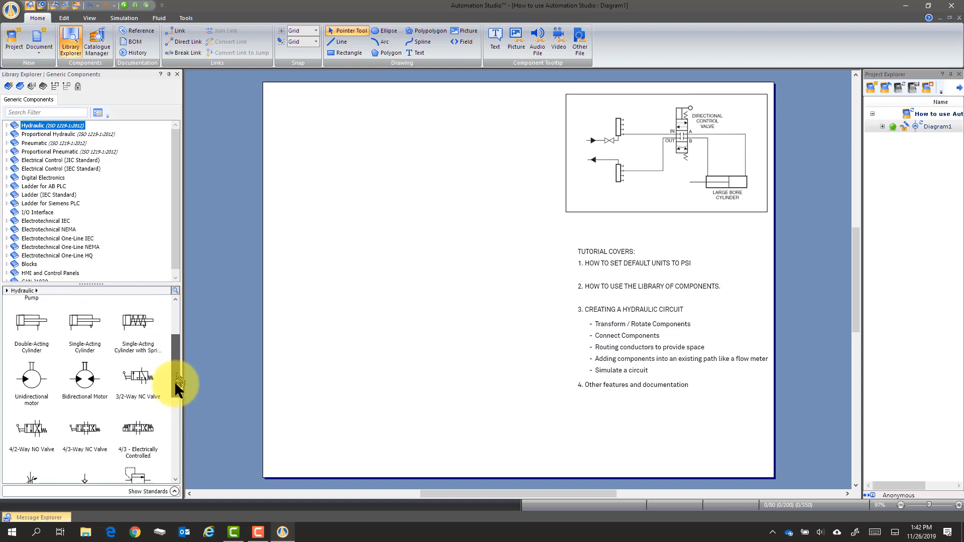
scroll("down", 3)
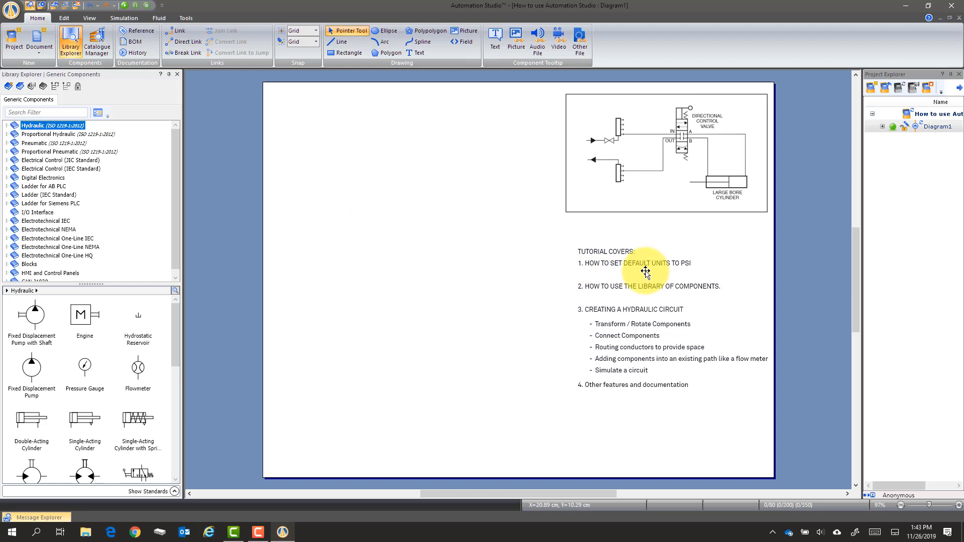
mouse_move(670, 304)
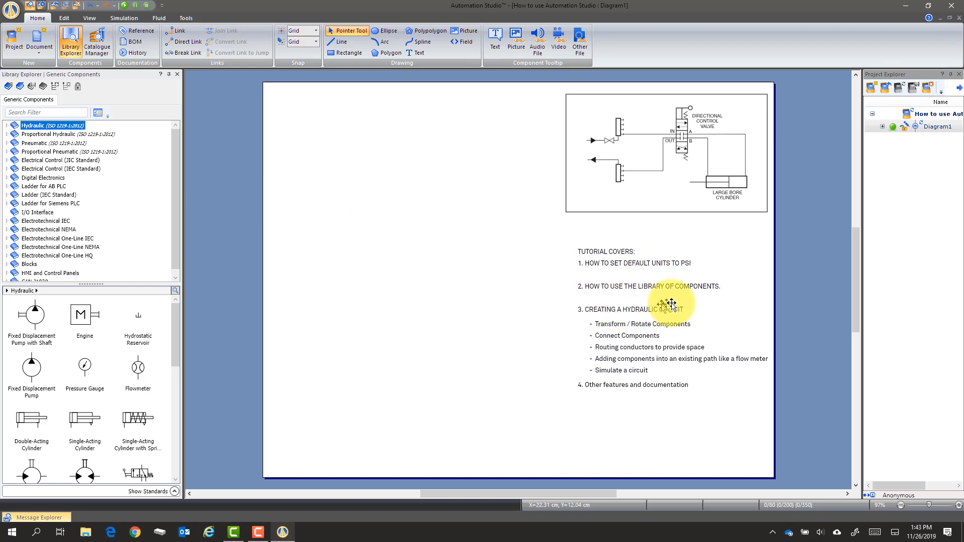
mouse_move(608, 343)
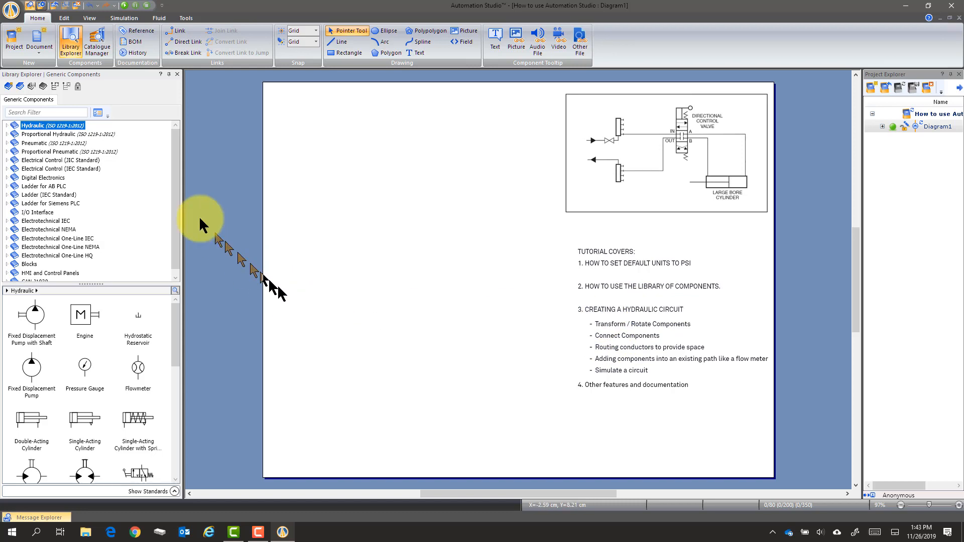
In Project Properties > Standards, set New Component Default Unit to Imperial and save it to the standard
left_click(11, 8)
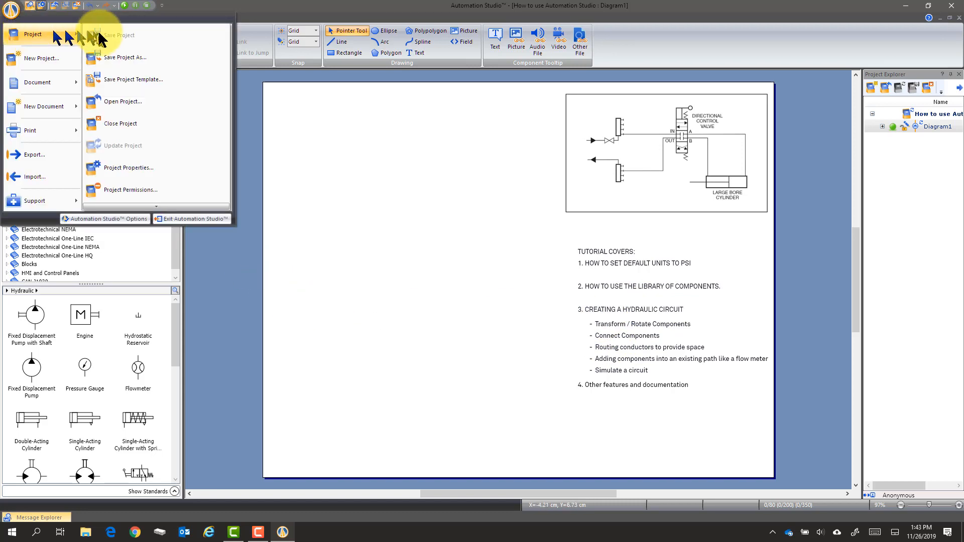
mouse_move(129, 168)
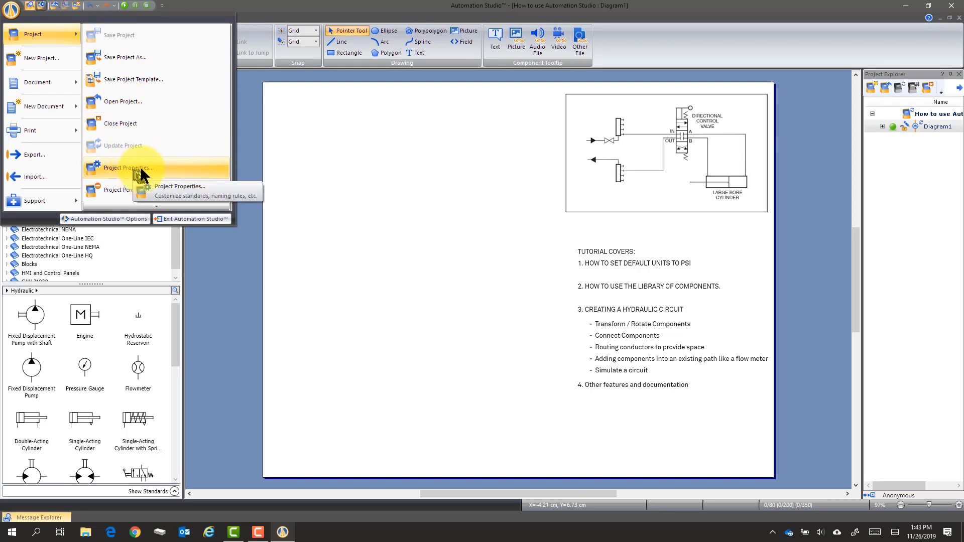
left_click(129, 167)
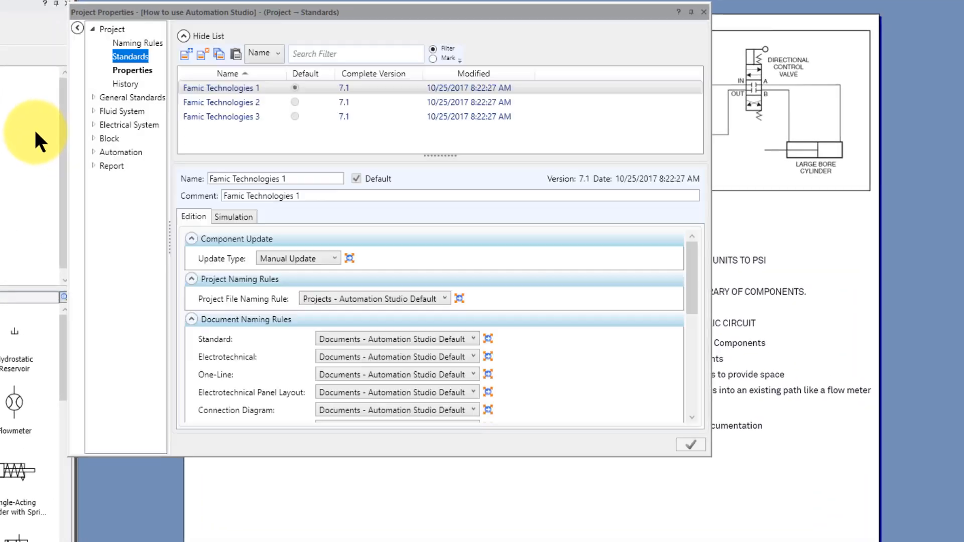
mouse_move(132, 56)
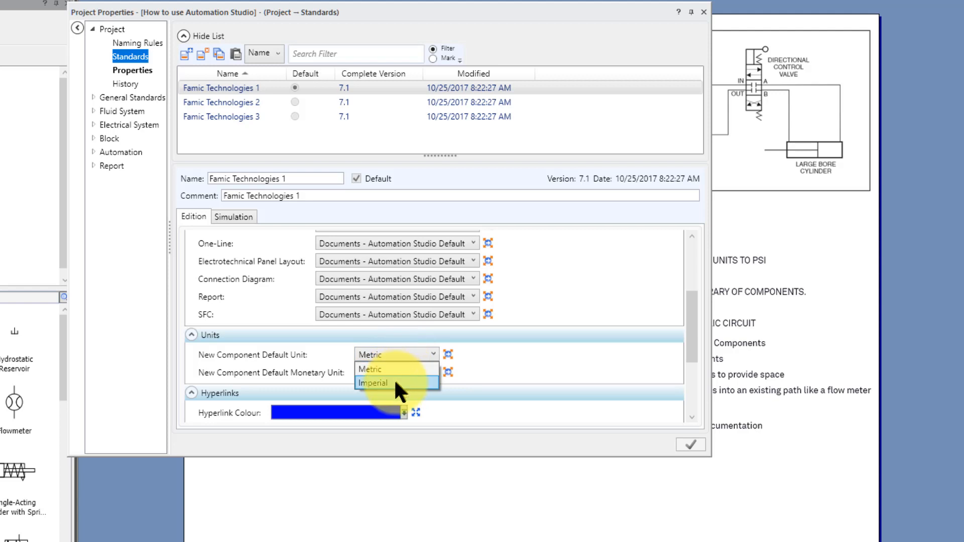
left_click(373, 383)
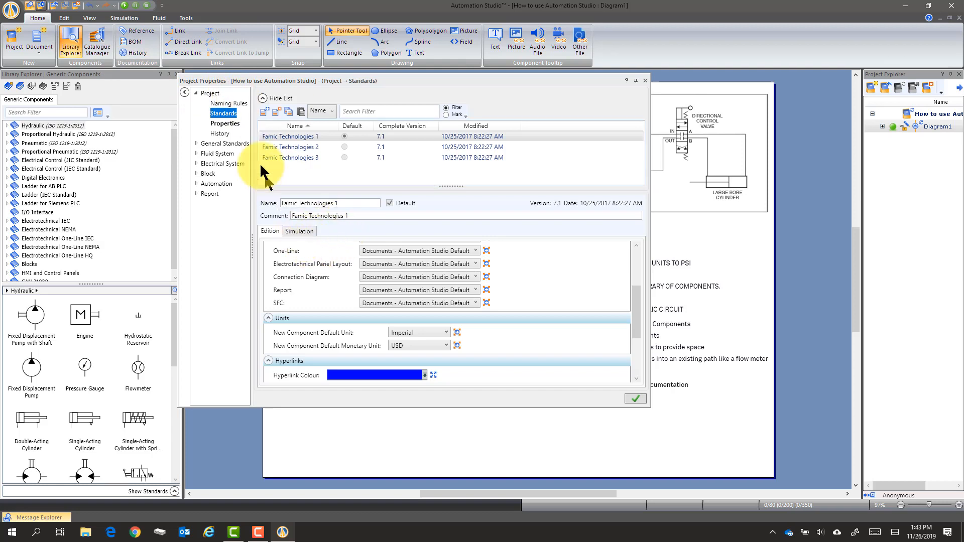
mouse_move(420, 341)
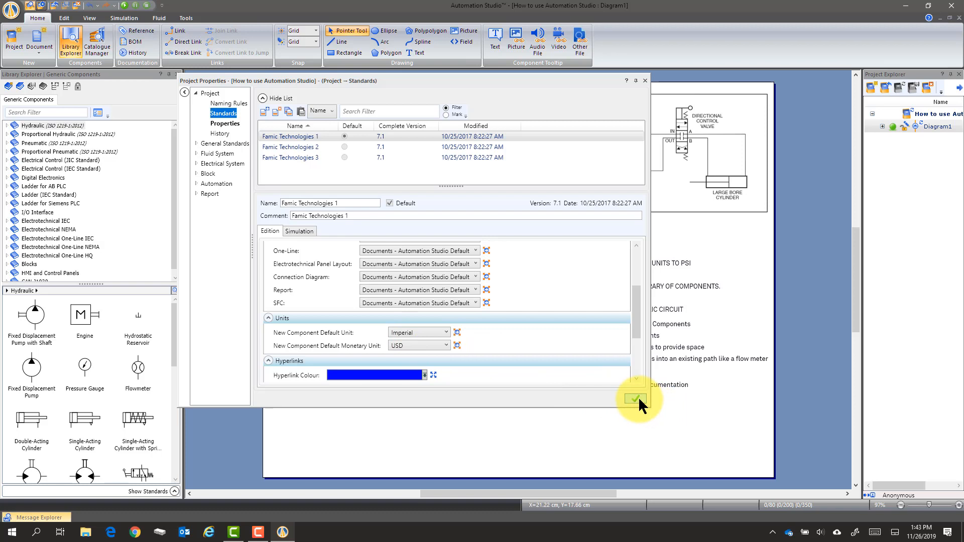
left_click(635, 398)
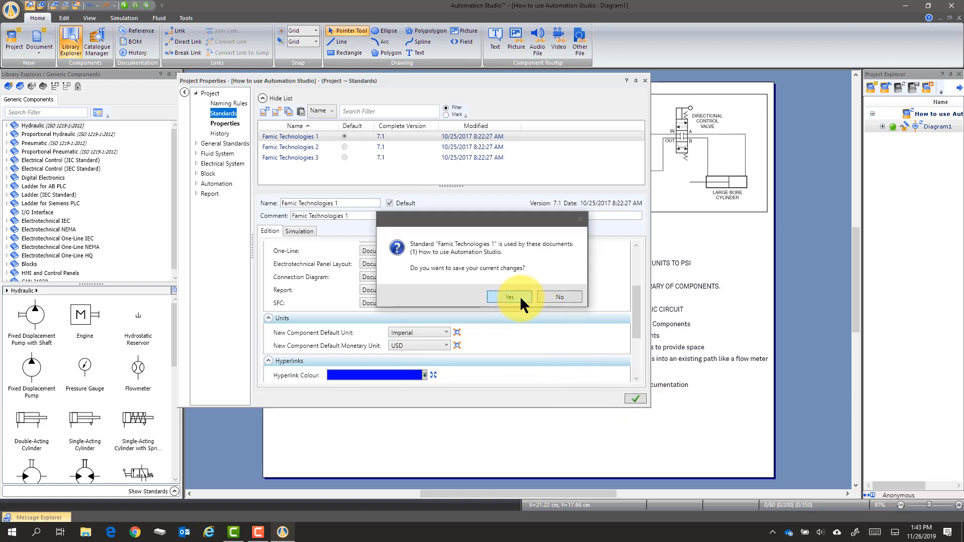
left_click(509, 297)
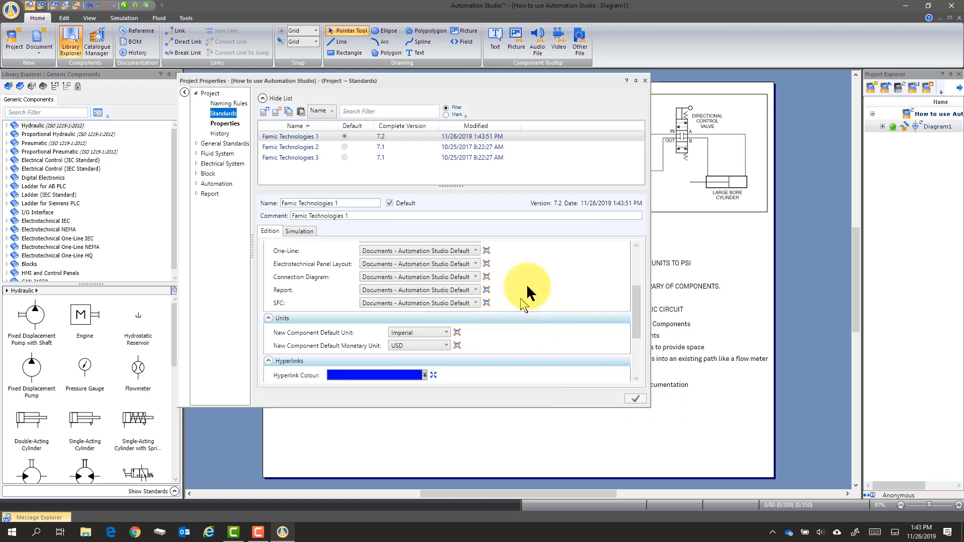
mouse_move(645, 82)
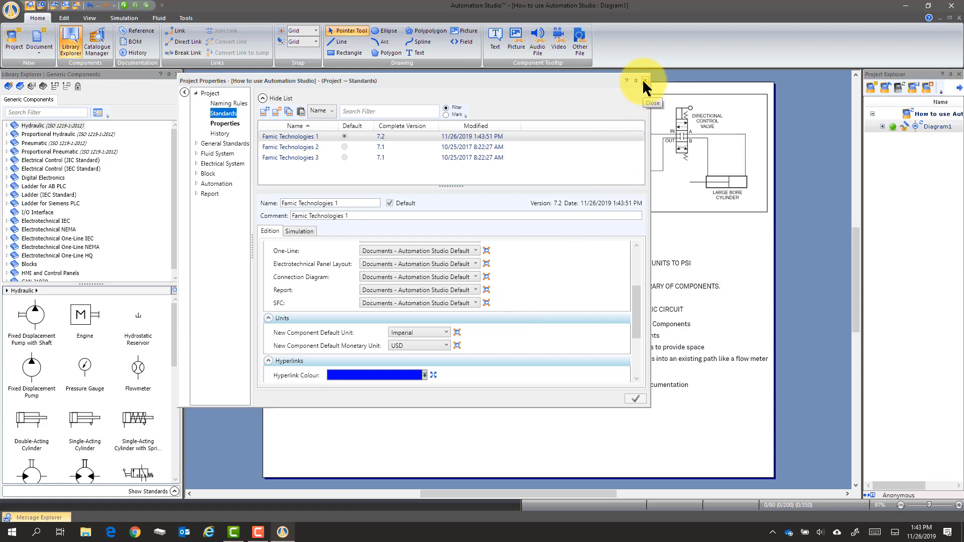
left_click(646, 81)
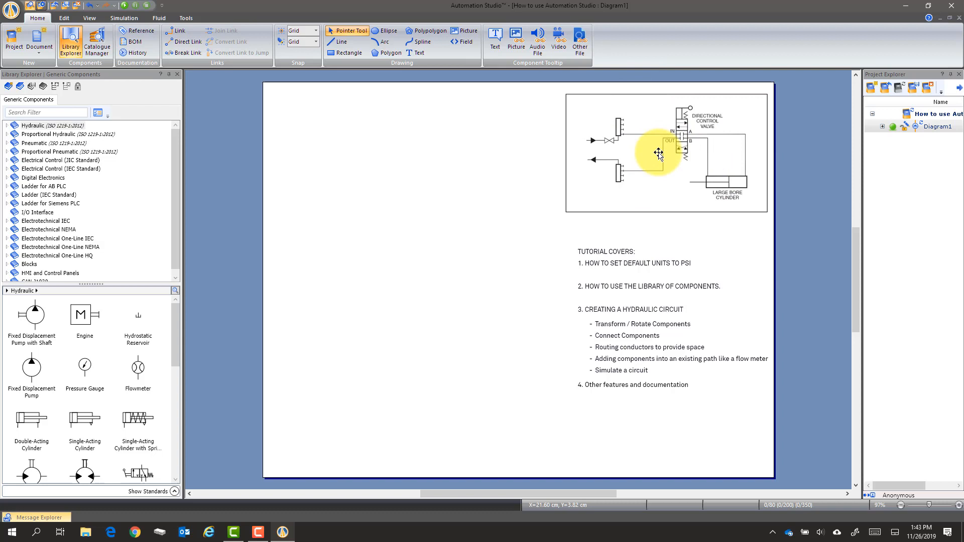
mouse_move(614, 140)
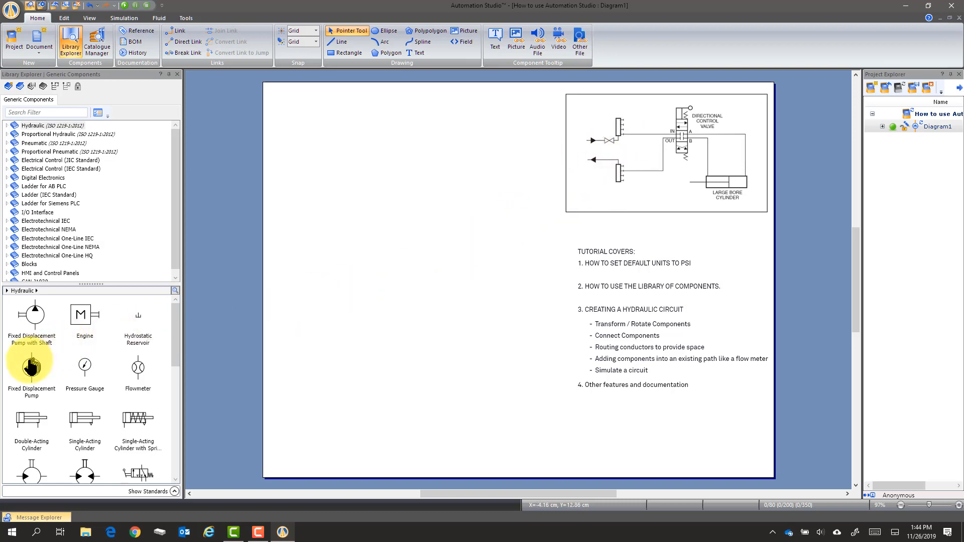
mouse_move(31, 369)
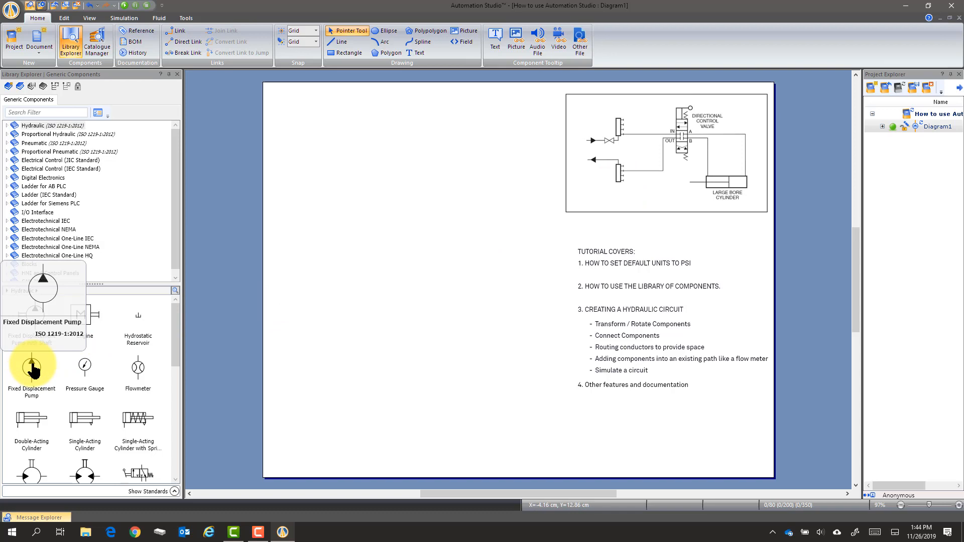
Place a fixed displacement pump and a 4/3-Way NC valve beside it on the diagram
left_click_drag(31, 368, 334, 289)
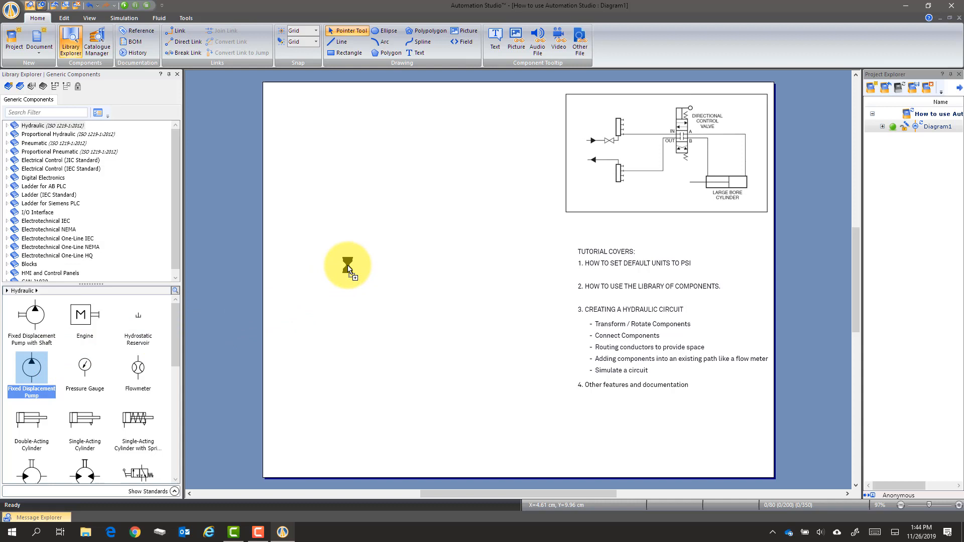
left_click_drag(31, 369, 346, 283)
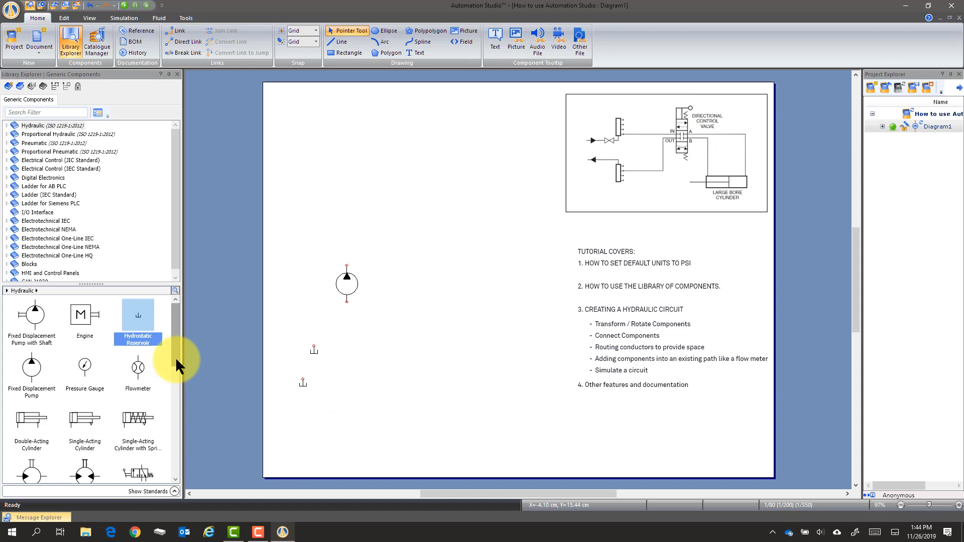
scroll("down", 3)
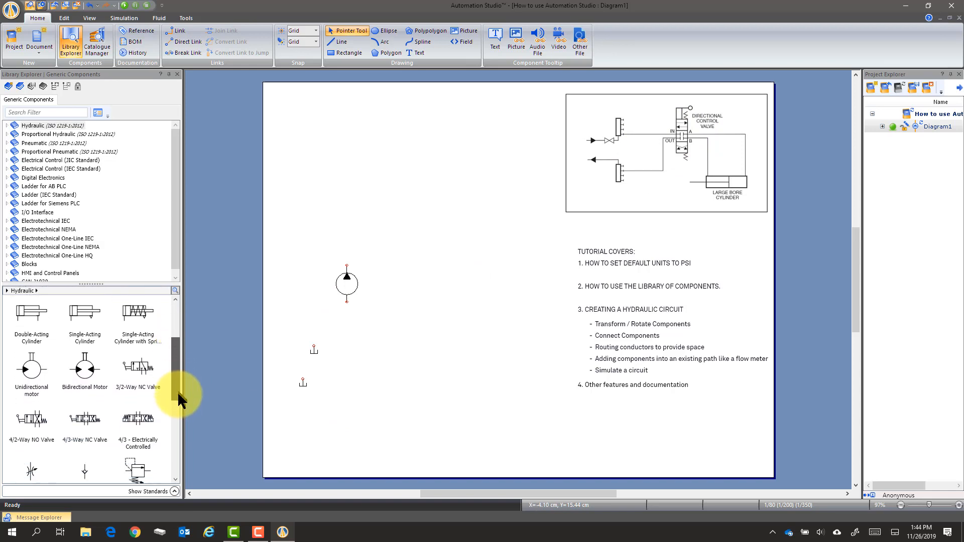
scroll("down", 3)
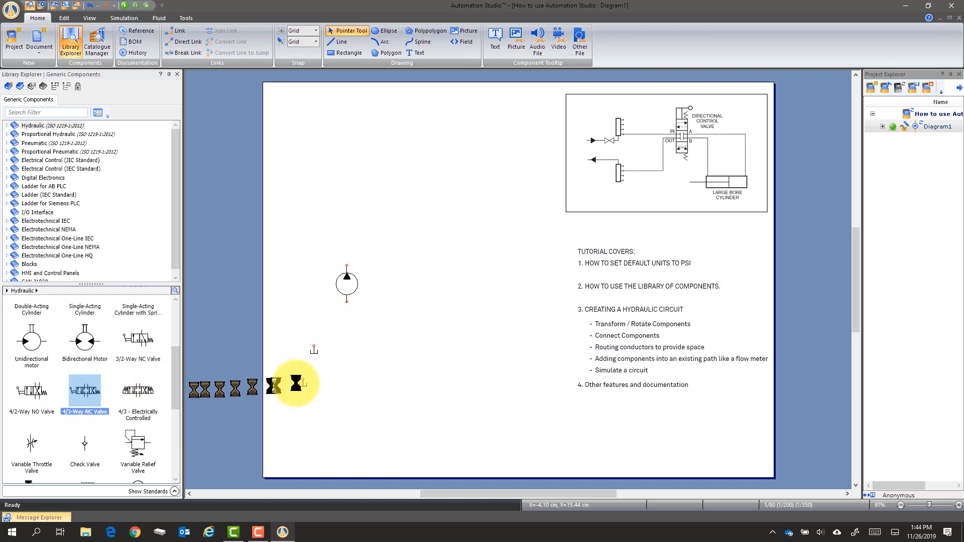
left_click_drag(295, 383, 435, 290)
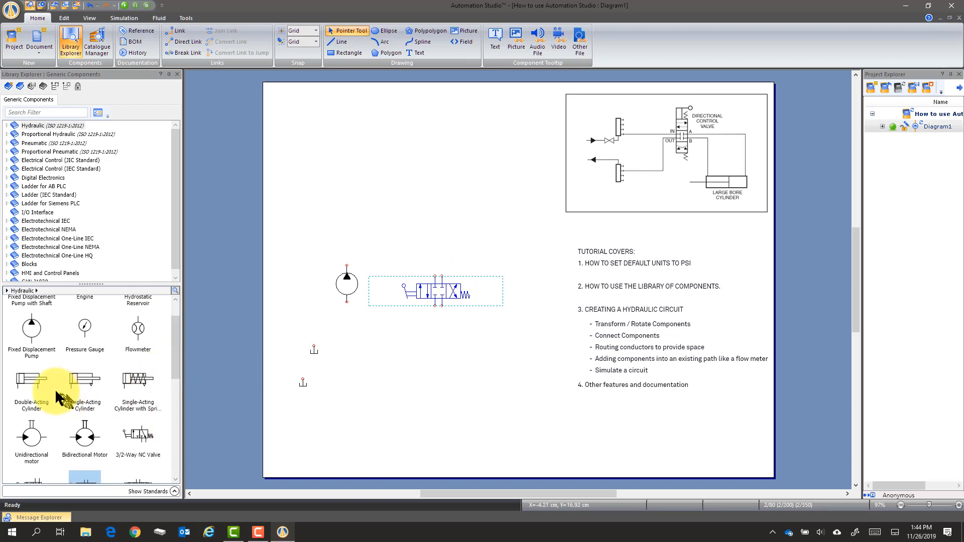
Add a double-acting cylinder above the valve and a pressure relief valve to the diagram
left_click_drag(32, 380, 476, 215)
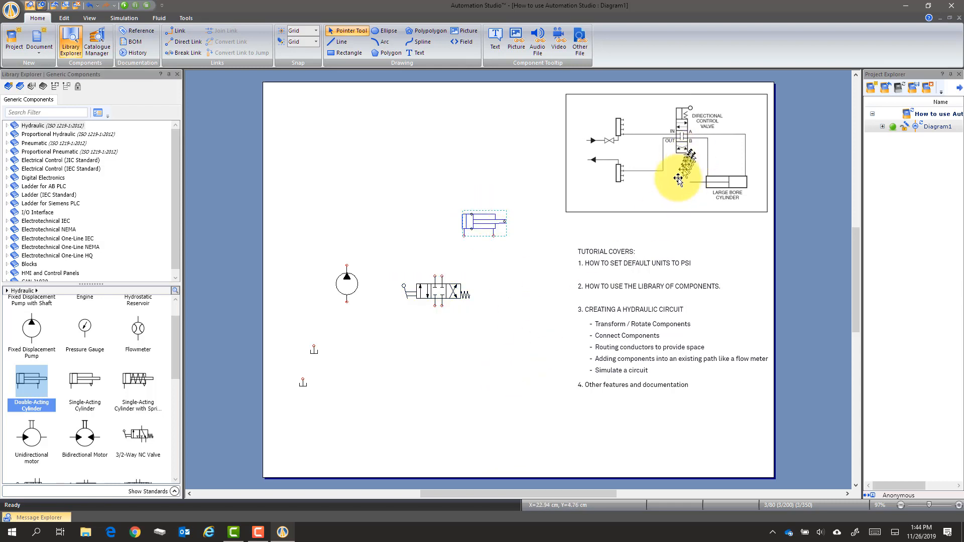
mouse_move(485, 351)
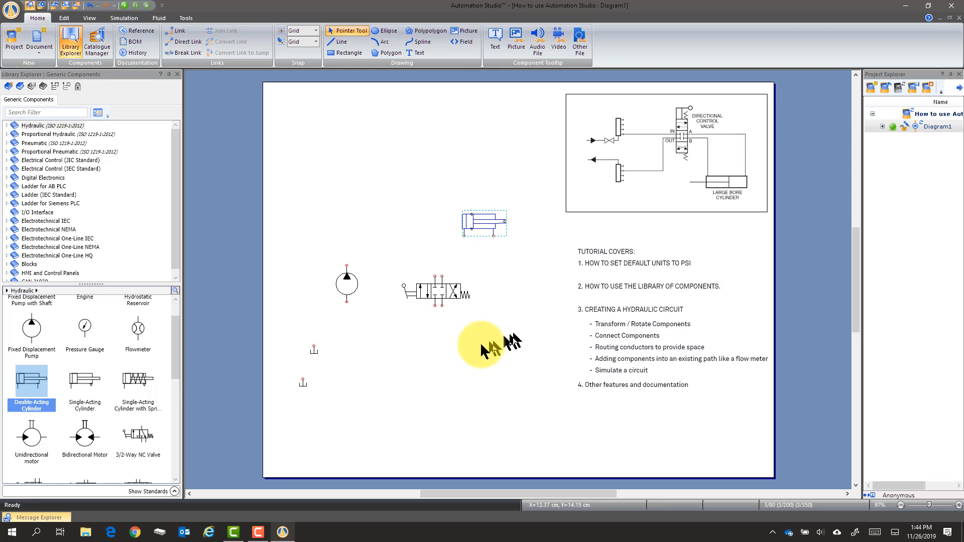
scroll("down", 3)
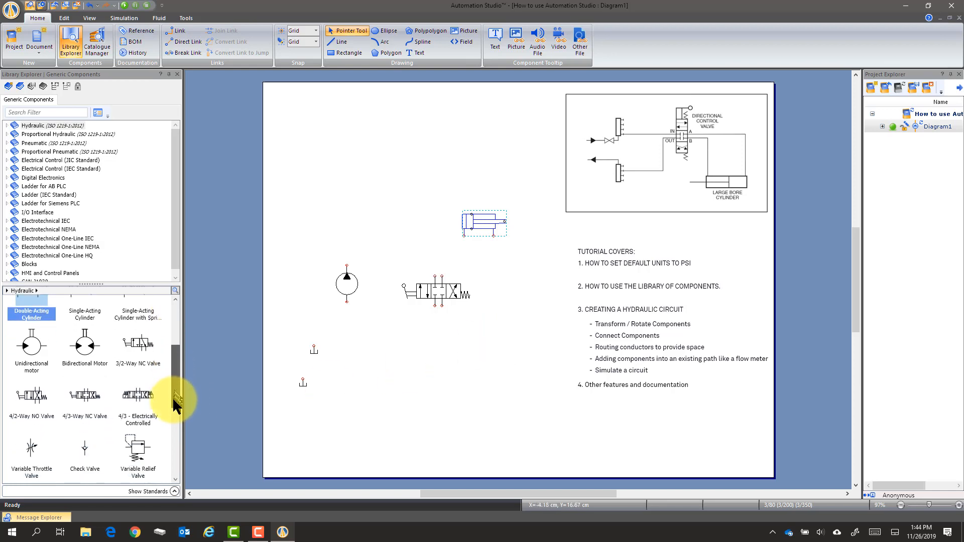
scroll("down", 3)
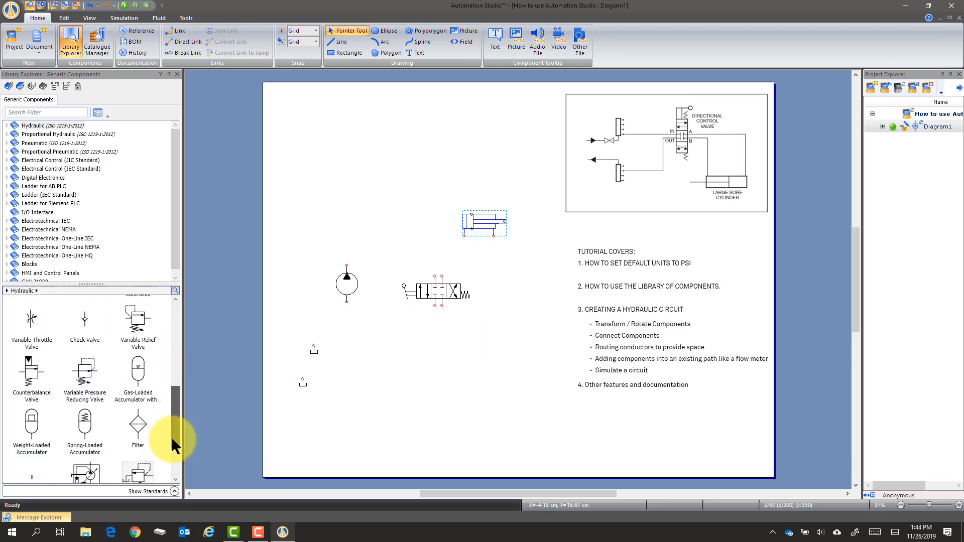
scroll("down", 3)
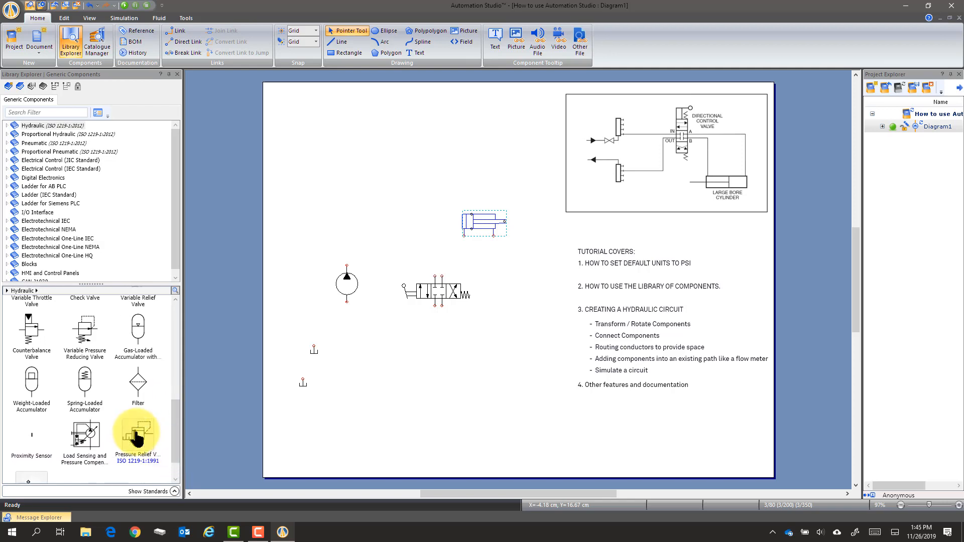
left_click_drag(137, 433, 301, 257)
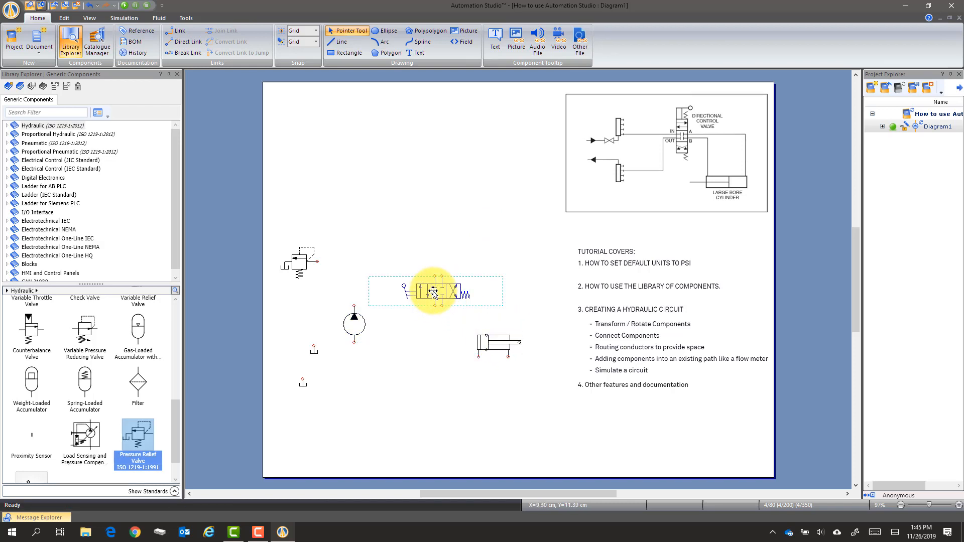
Rotate the 4/3 valve a quarter turn clockwise via Transformation > Rotate Right
right_click(435, 290)
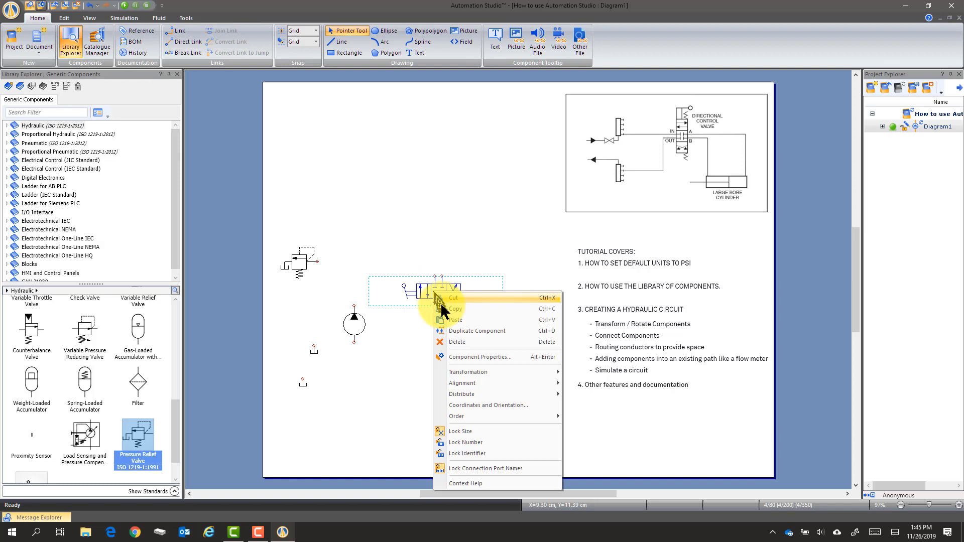
mouse_move(468, 372)
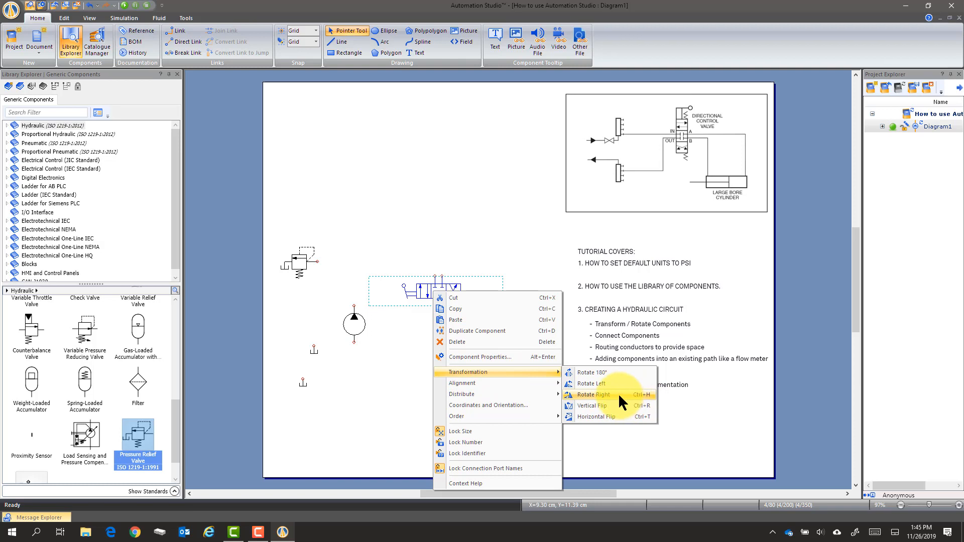
left_click(591, 394)
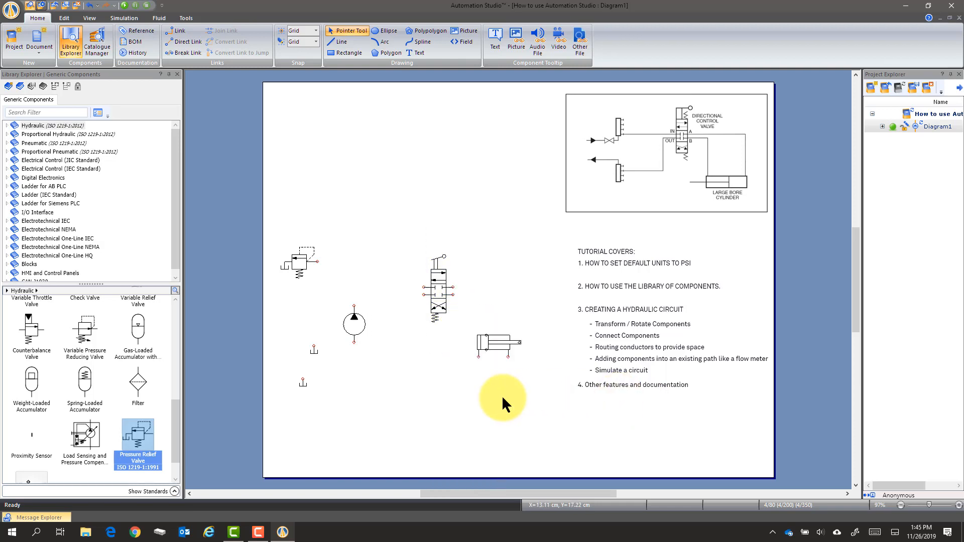
left_click(439, 289)
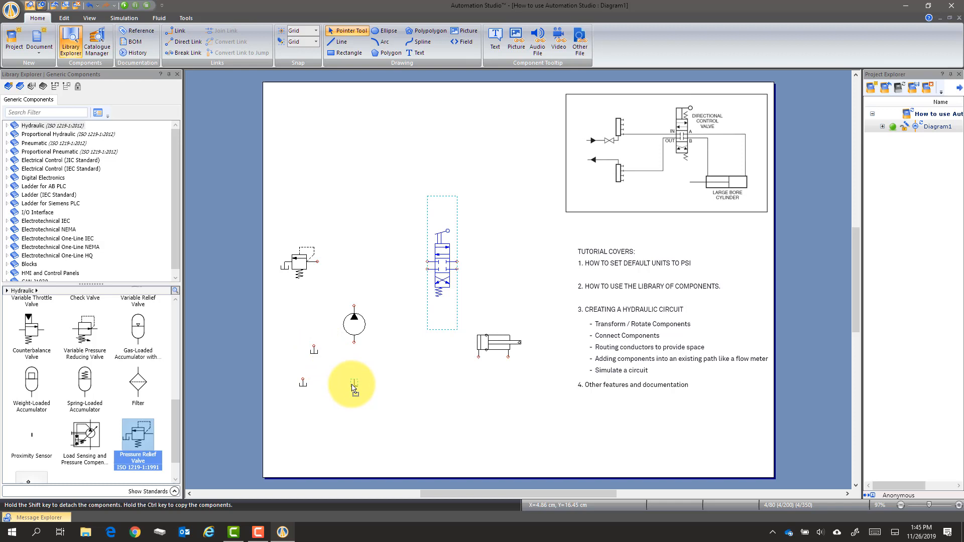
mouse_move(351, 387)
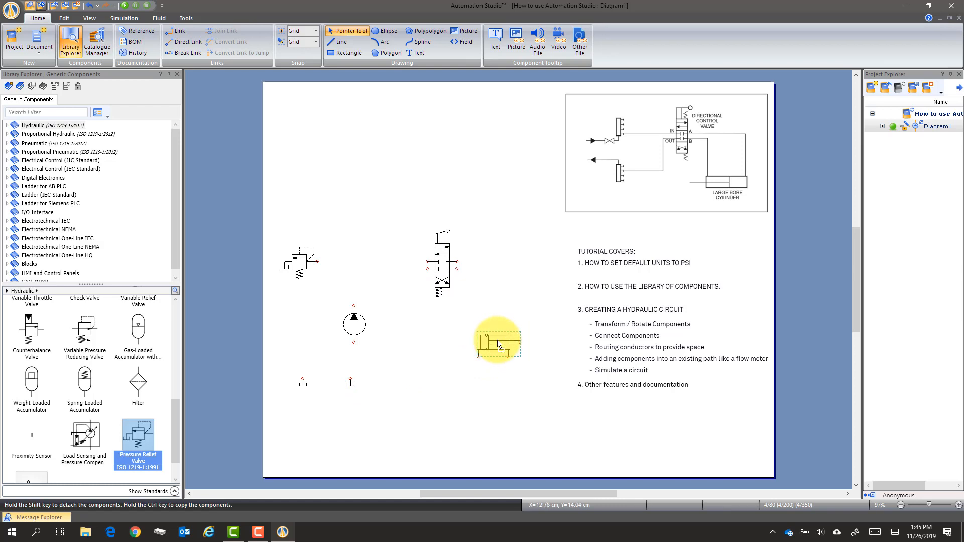
Move the cylinder up to the right of the valve
right_click(496, 343)
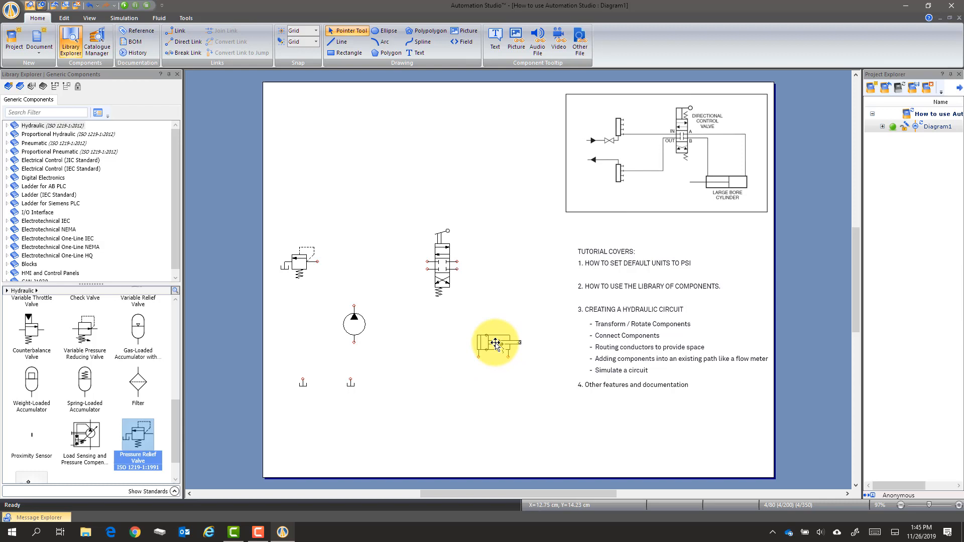
left_click_drag(495, 342, 509, 218)
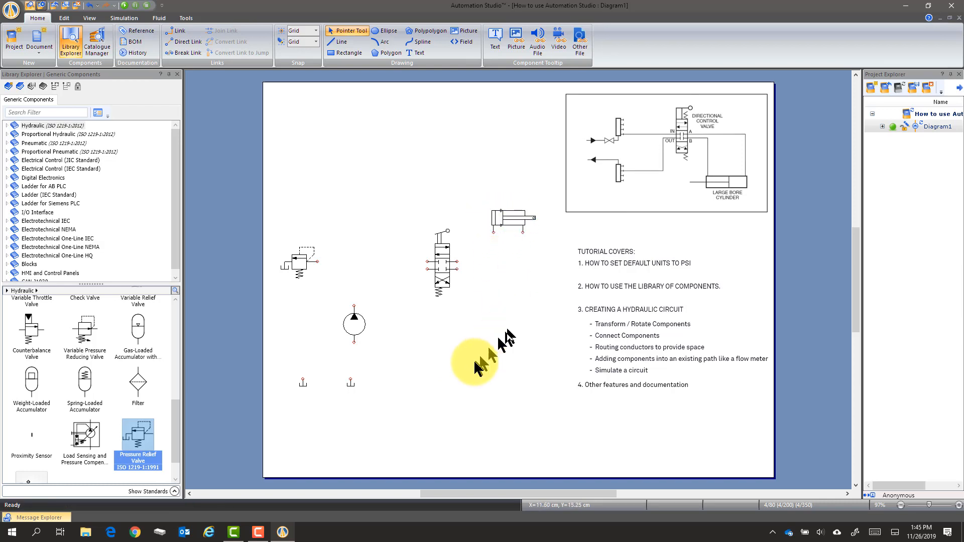
mouse_move(476, 366)
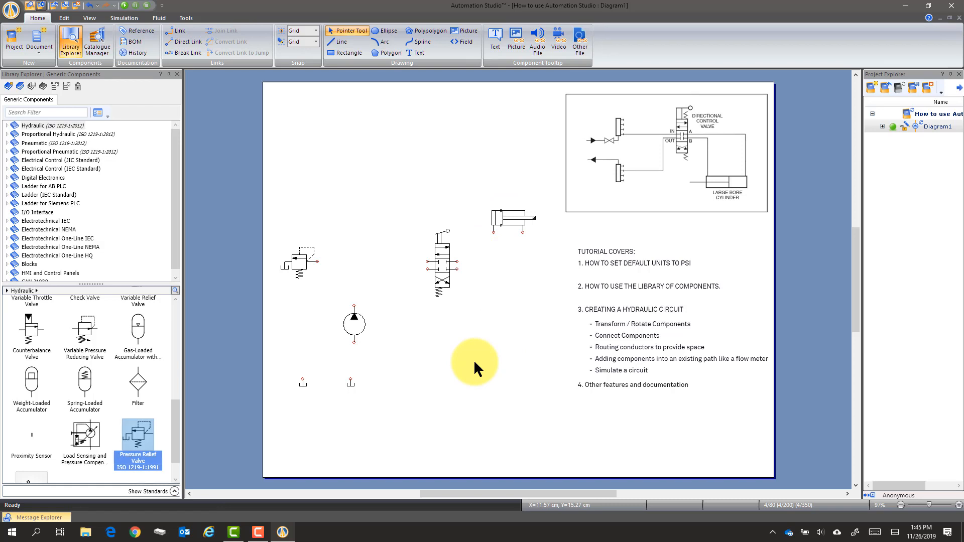
mouse_move(359, 295)
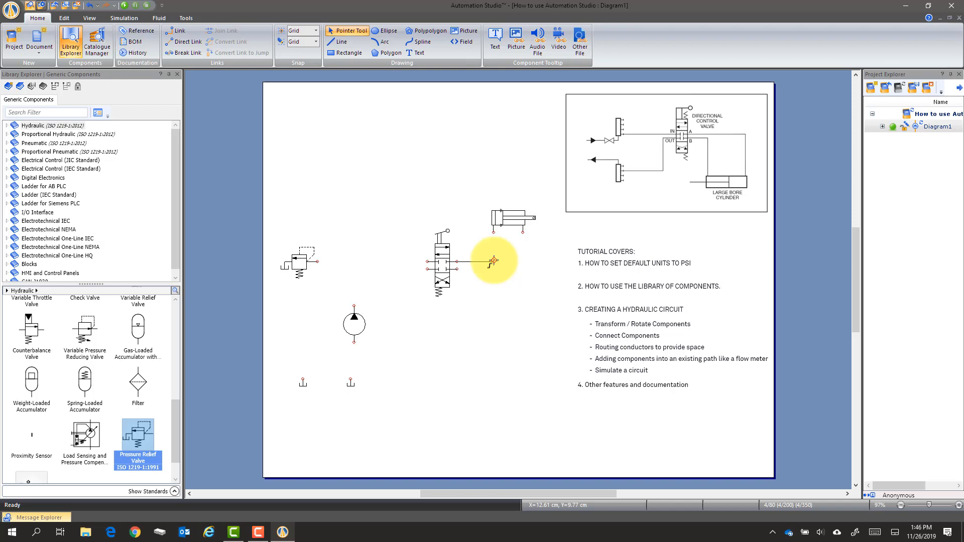
mouse_move(495, 259)
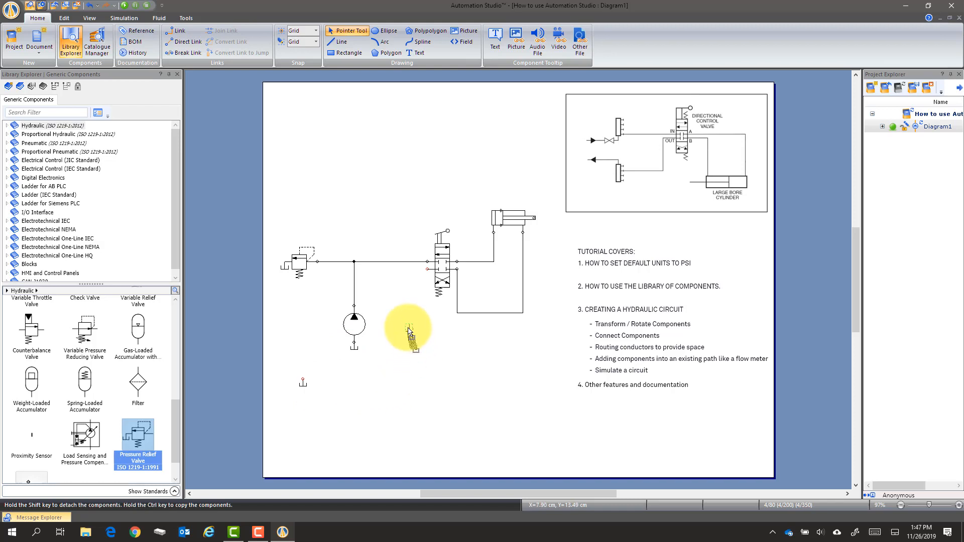
mouse_move(428, 332)
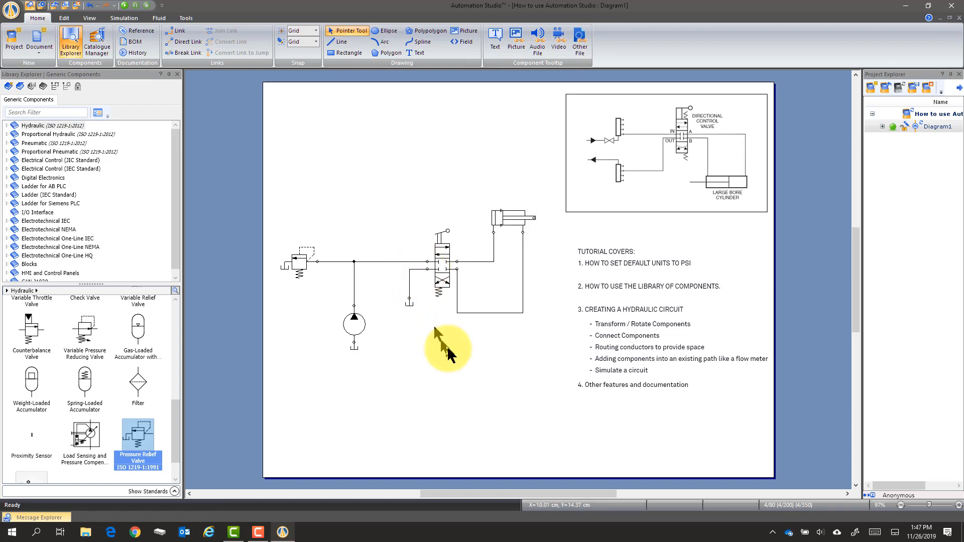
mouse_move(707, 184)
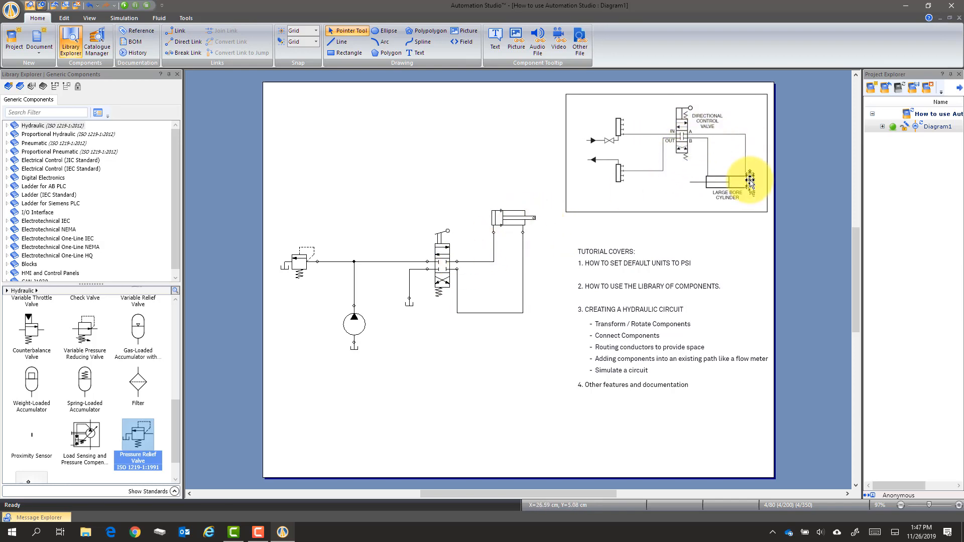
mouse_move(469, 306)
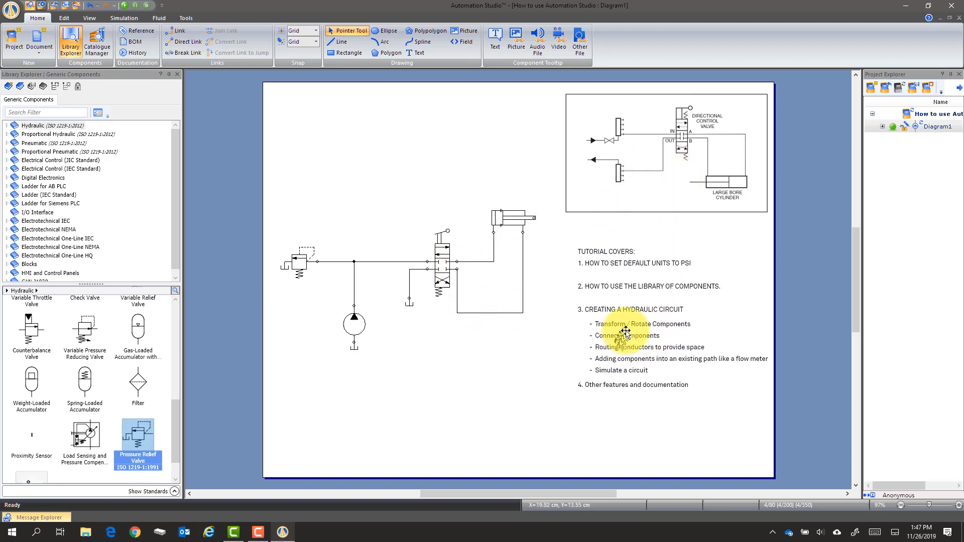
mouse_move(671, 340)
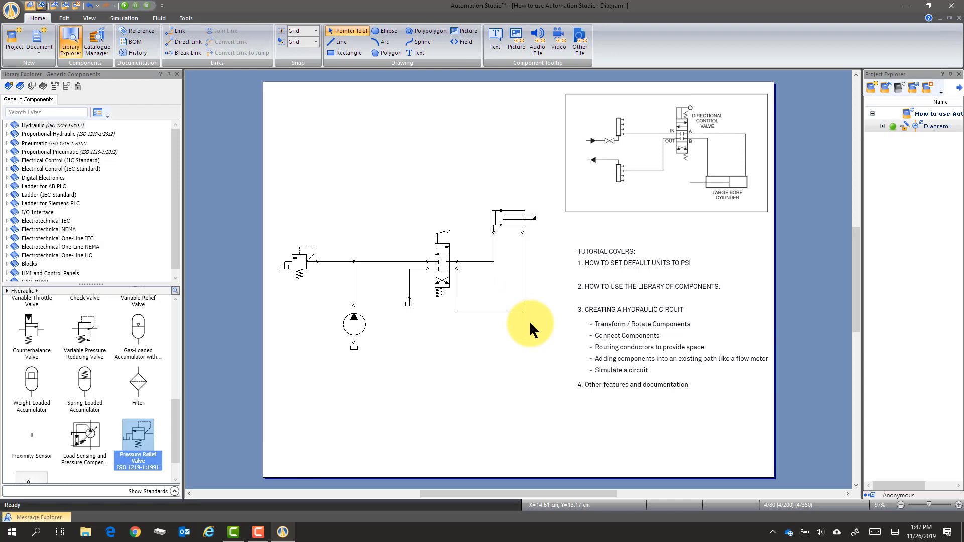
mouse_move(584, 334)
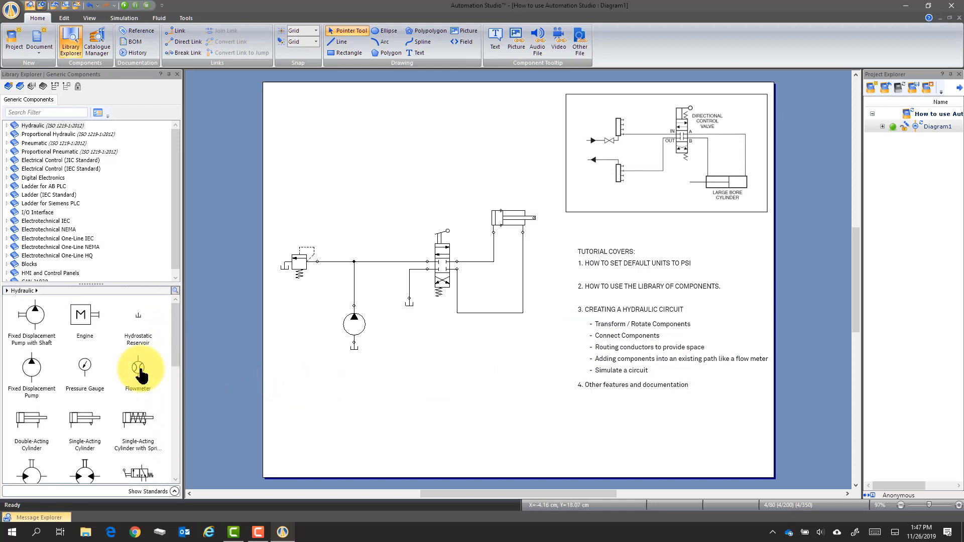
Place a flowmeter and drop it into the pump's supply line
left_click_drag(139, 367, 342, 283)
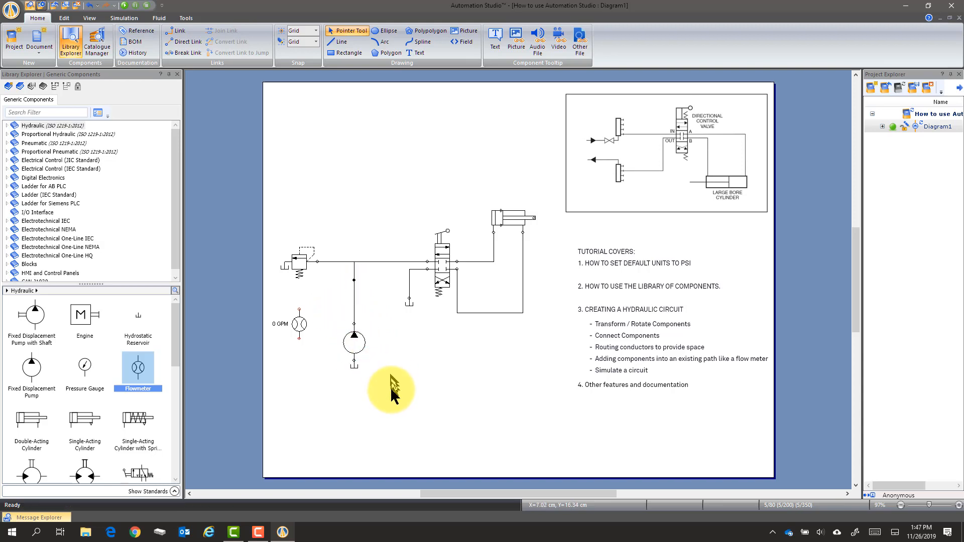
mouse_move(384, 391)
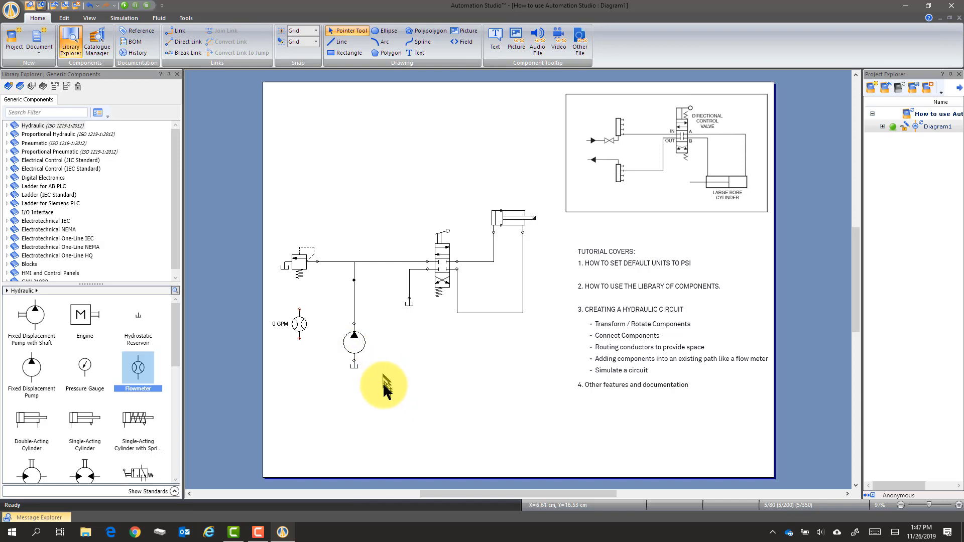
left_click(354, 341)
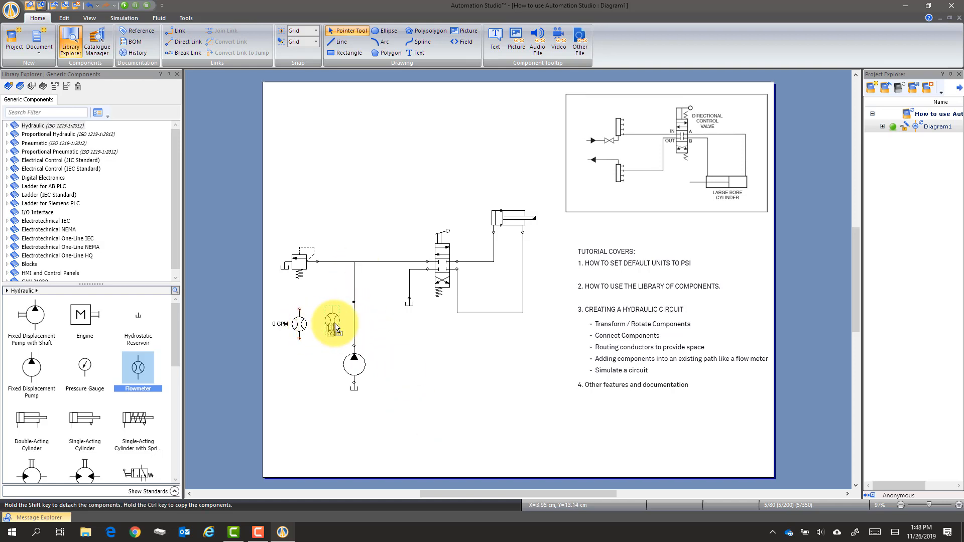
left_click_drag(334, 326, 355, 326)
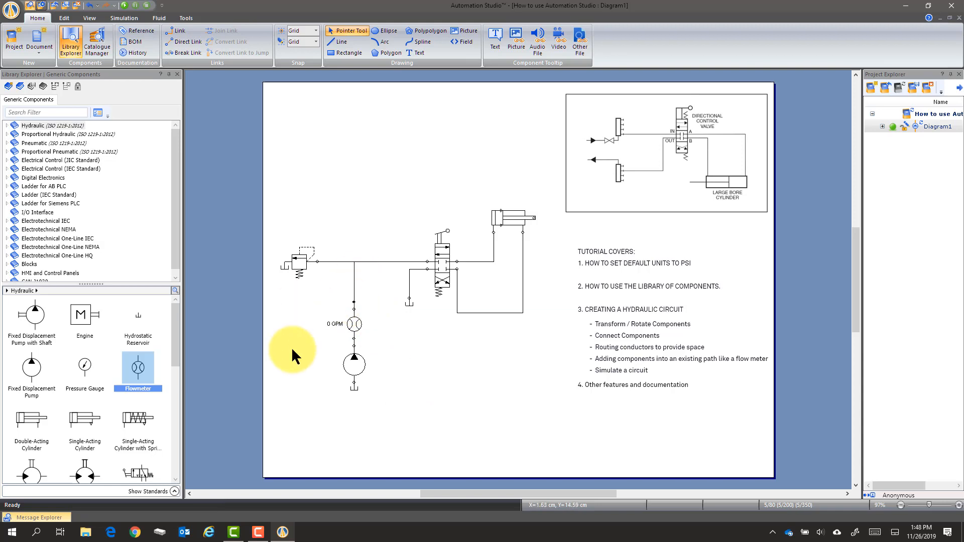
mouse_move(534, 384)
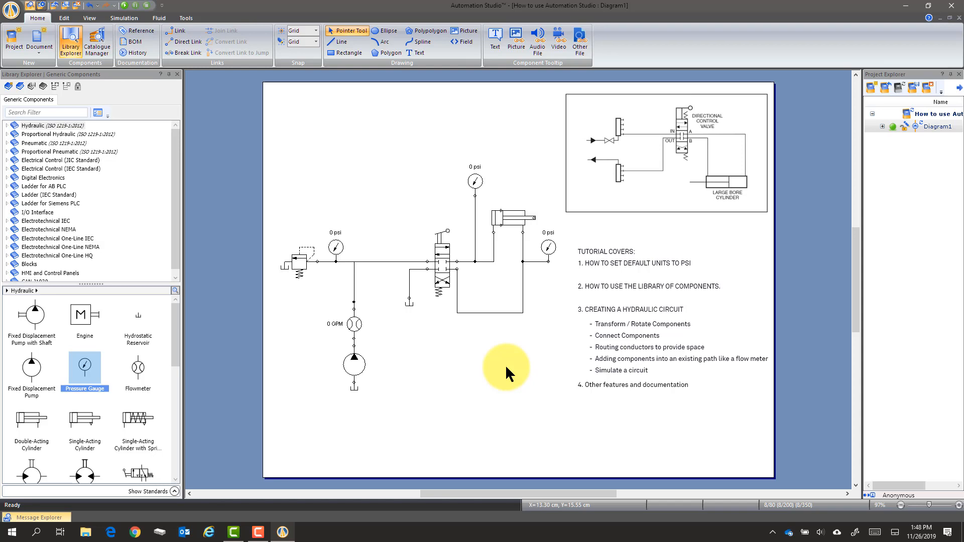
mouse_move(110, 158)
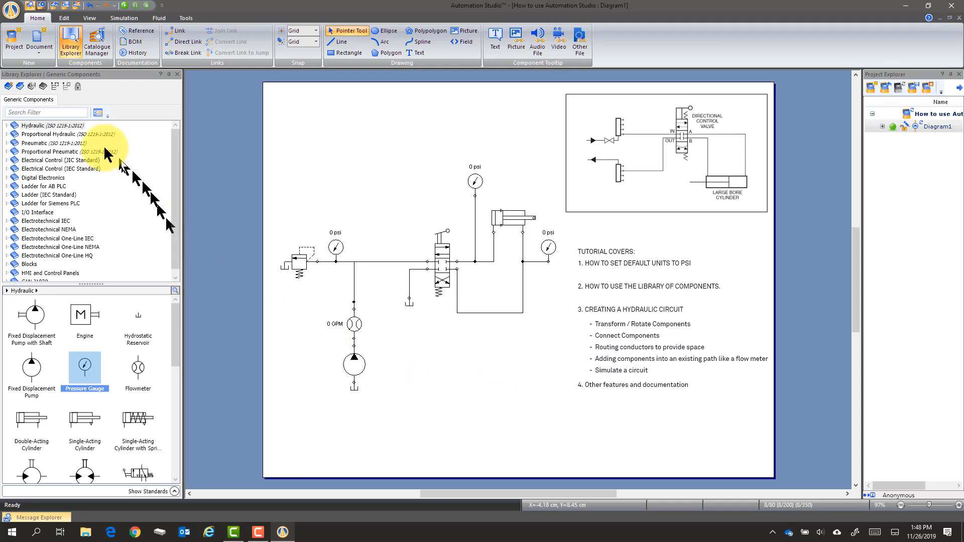
left_click(11, 8)
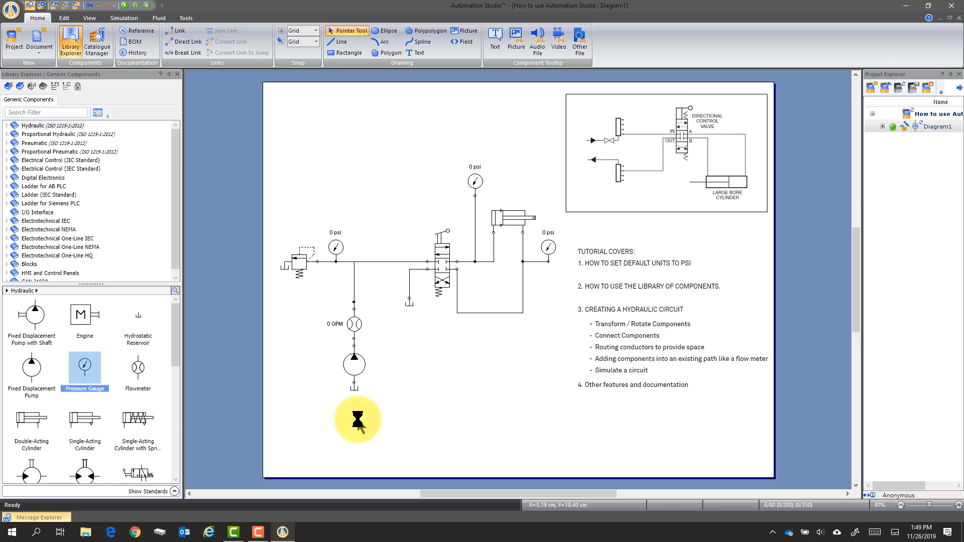
mouse_move(123, 17)
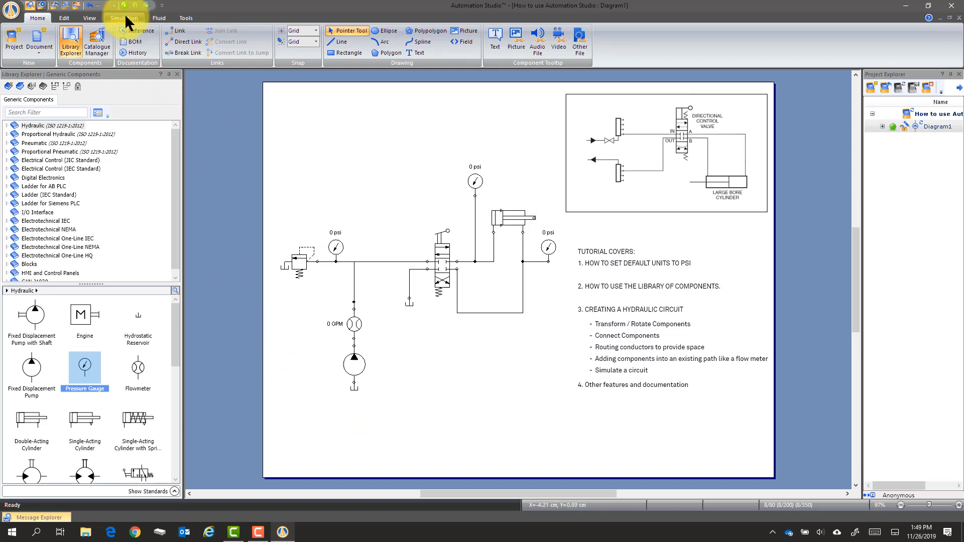
mouse_move(128, 11)
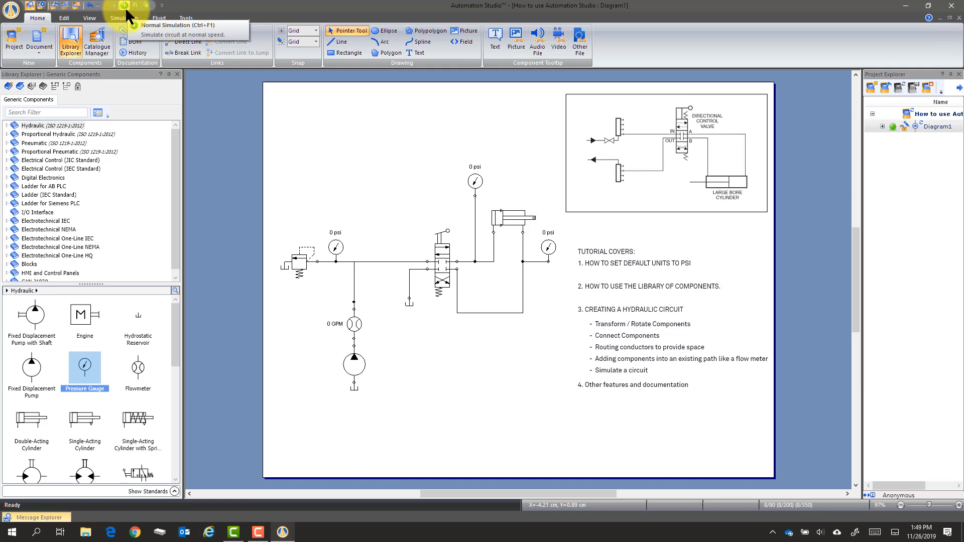
Start Normal Simulation so gauges read about 1167 and 0.62 psi with 31.7 GPM flow
left_click(123, 17)
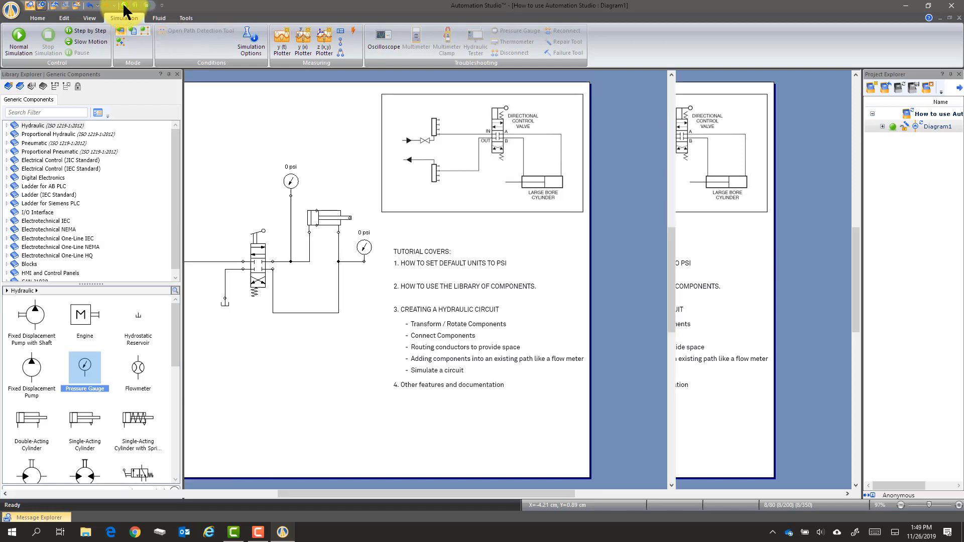
left_click(19, 41)
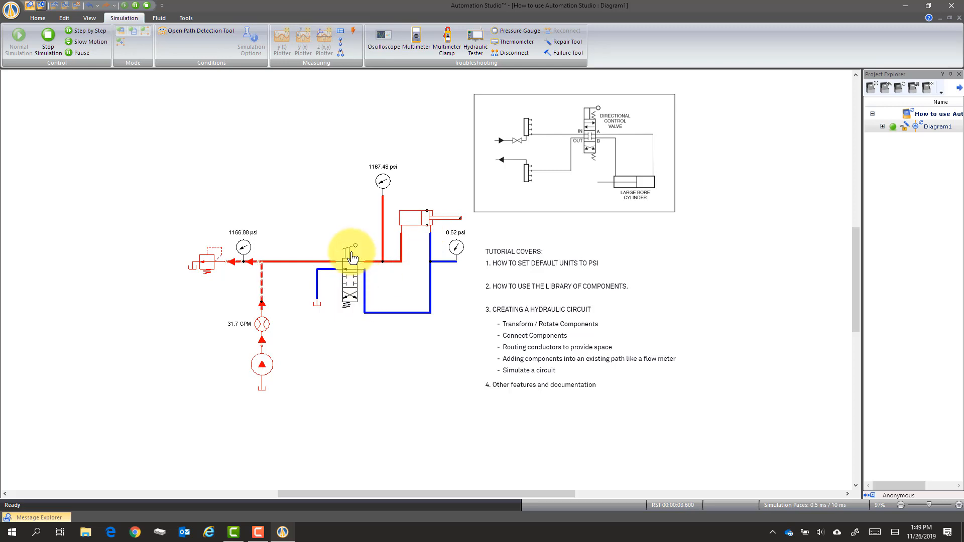
Shift the directional valve so the right gauge reads 1167 psi and the top 0.62 psi
left_click(350, 255)
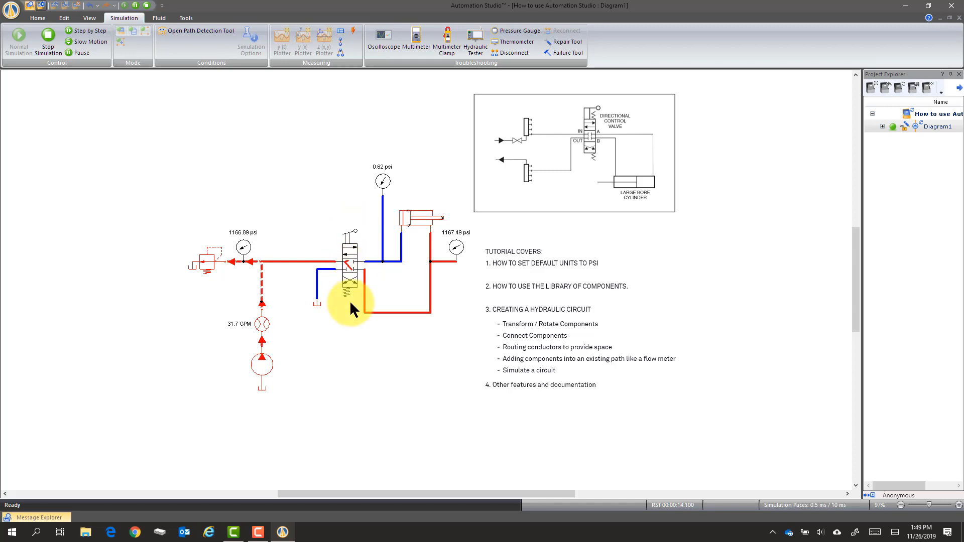
mouse_move(308, 301)
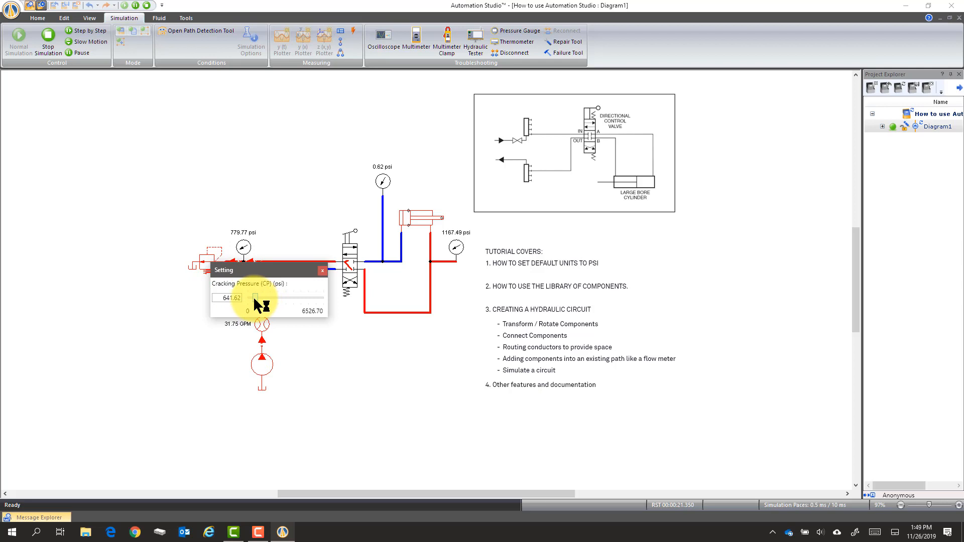
Lower the relief valve cracking pressure to about 512 psi so the gauges read roughly 519 psi
left_click_drag(263, 298, 252, 298)
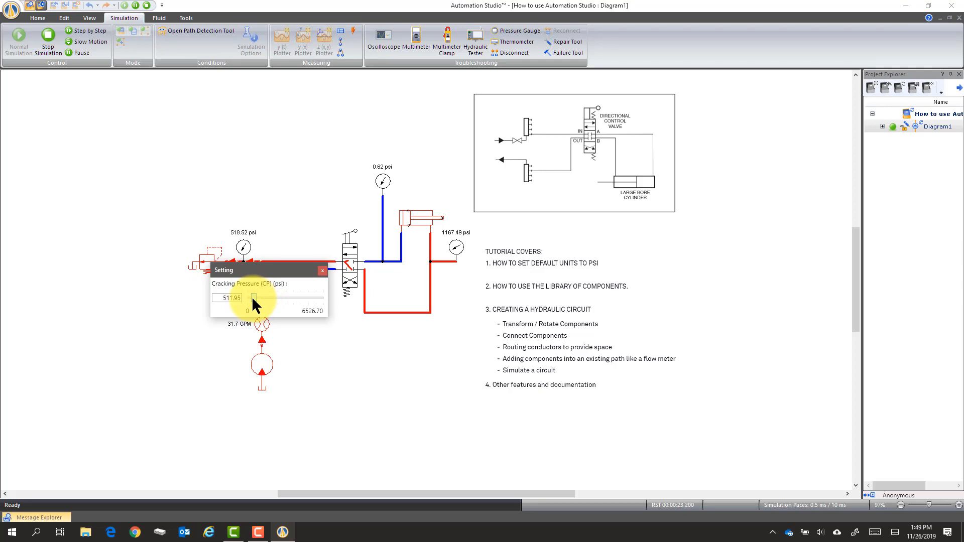
left_click(322, 271)
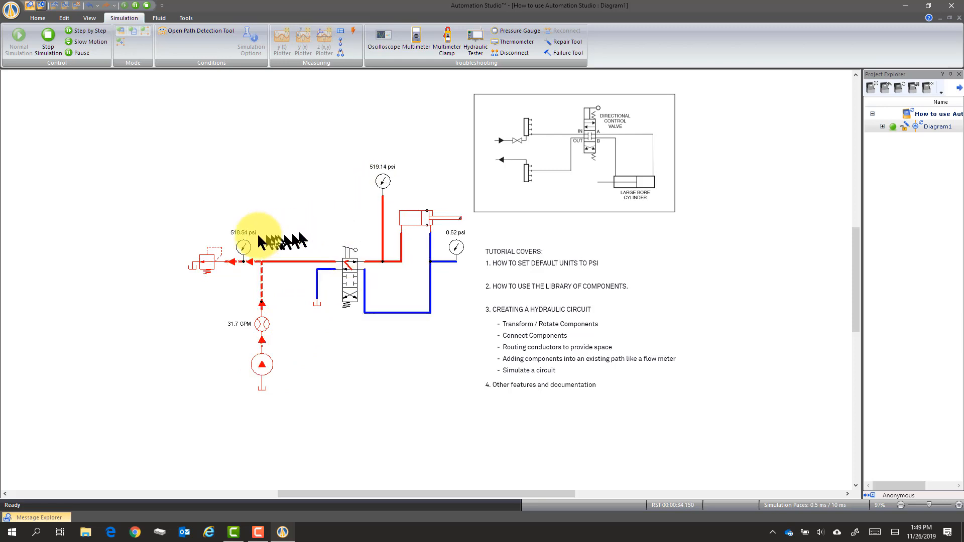
mouse_move(381, 180)
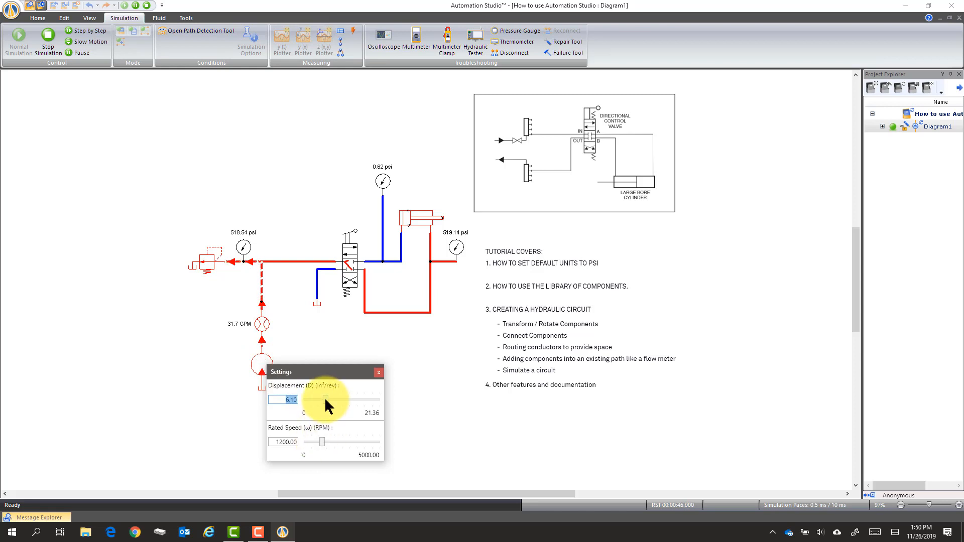
Turn the pump displacement down during simulation so the flowmeter reads about 8.19 GPM
left_click_drag(326, 400, 316, 400)
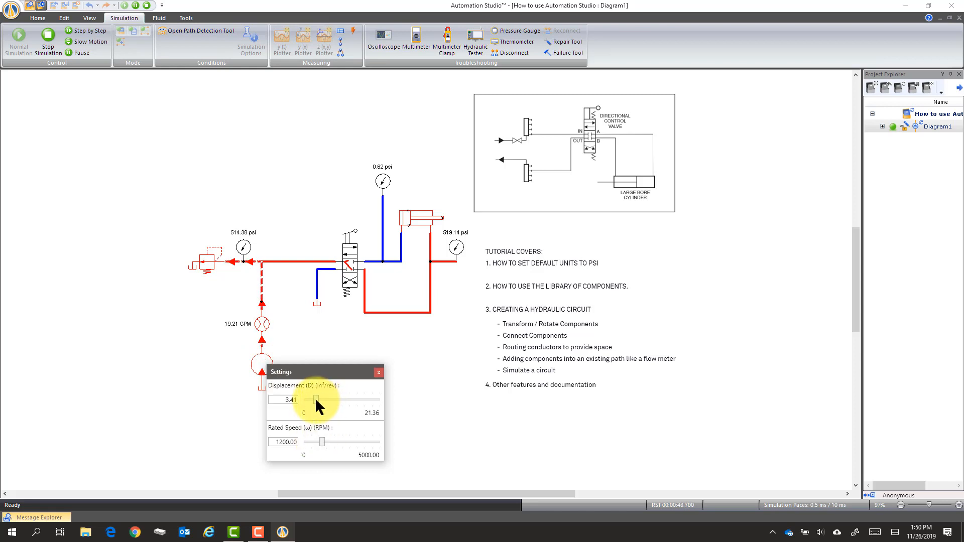
left_click_drag(316, 400, 307, 400)
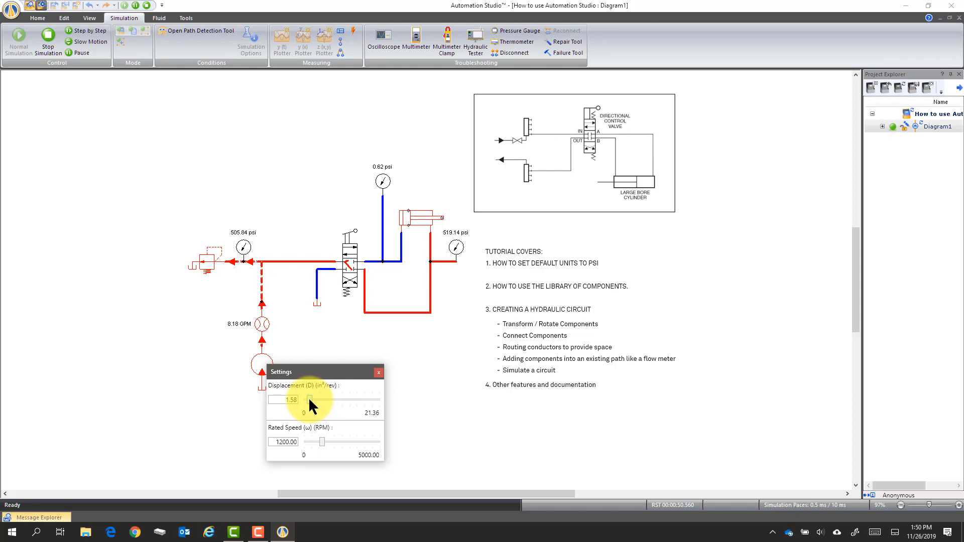
left_click(379, 372)
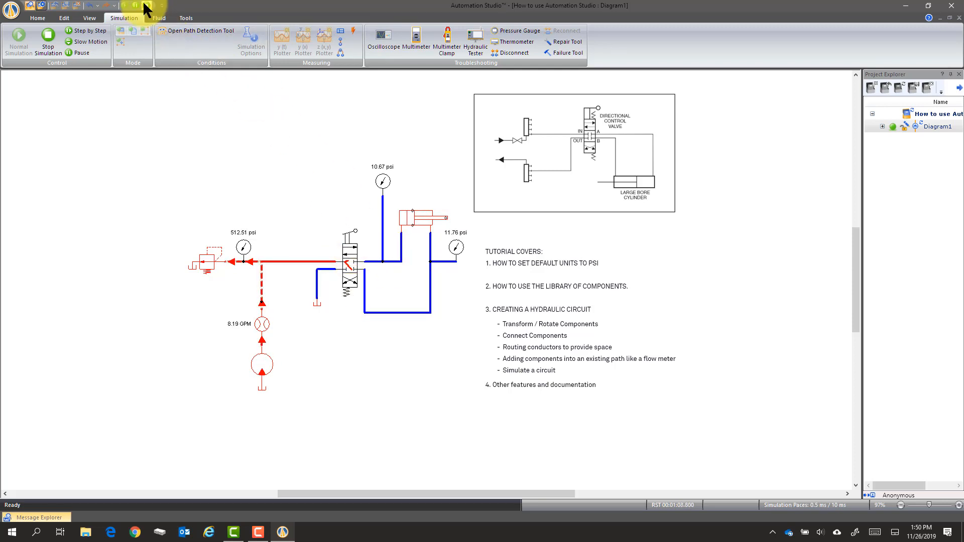
mouse_move(146, 11)
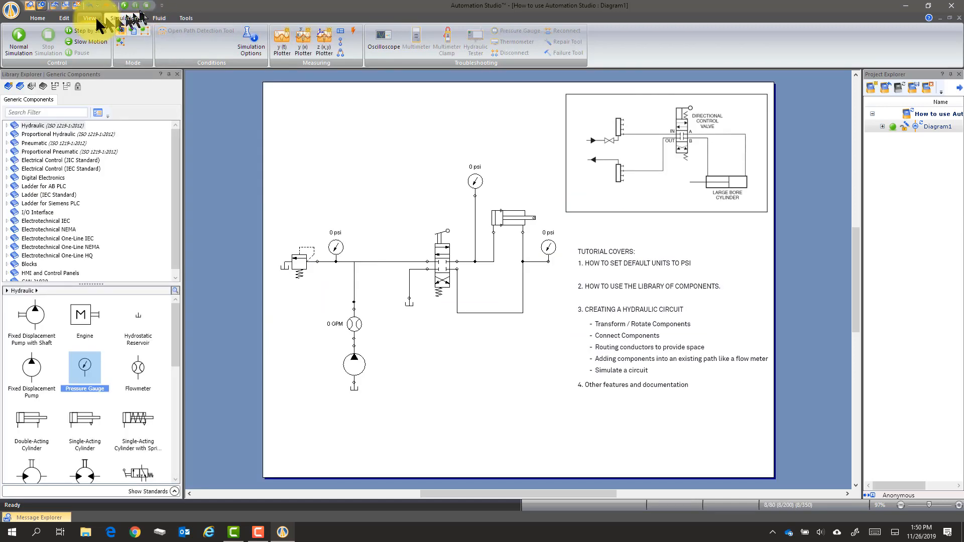
Zoom in, out and to all components so the whole stopped circuit is framed in view
left_click(88, 18)
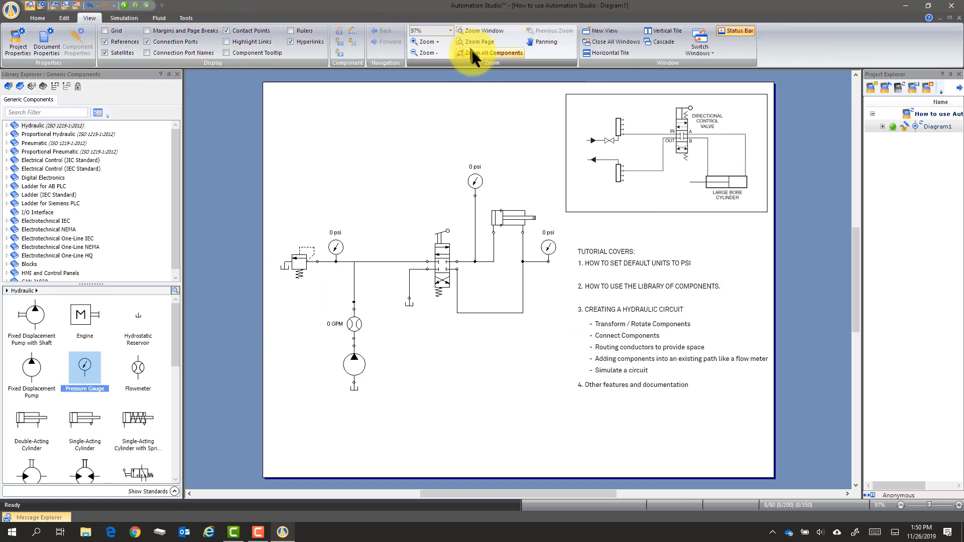
left_click(468, 52)
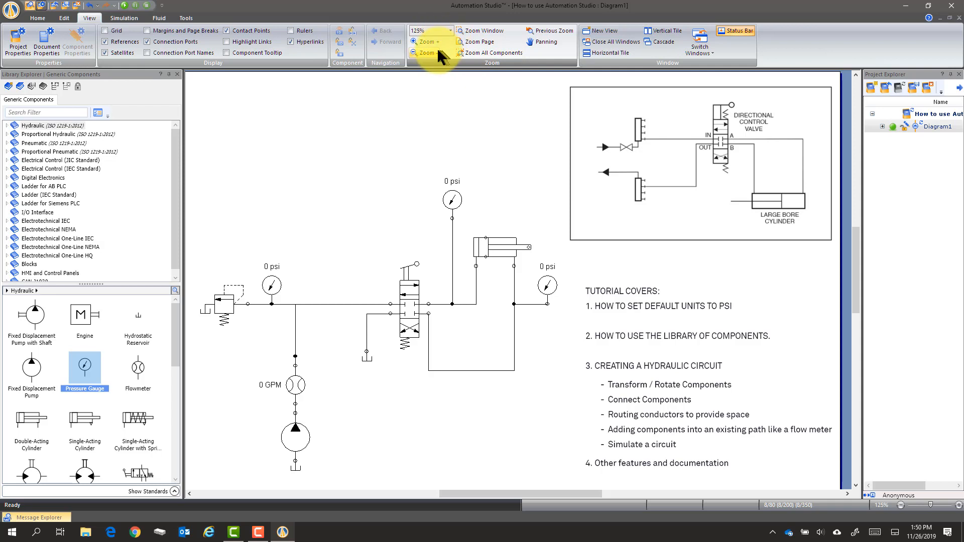
left_click(480, 41)
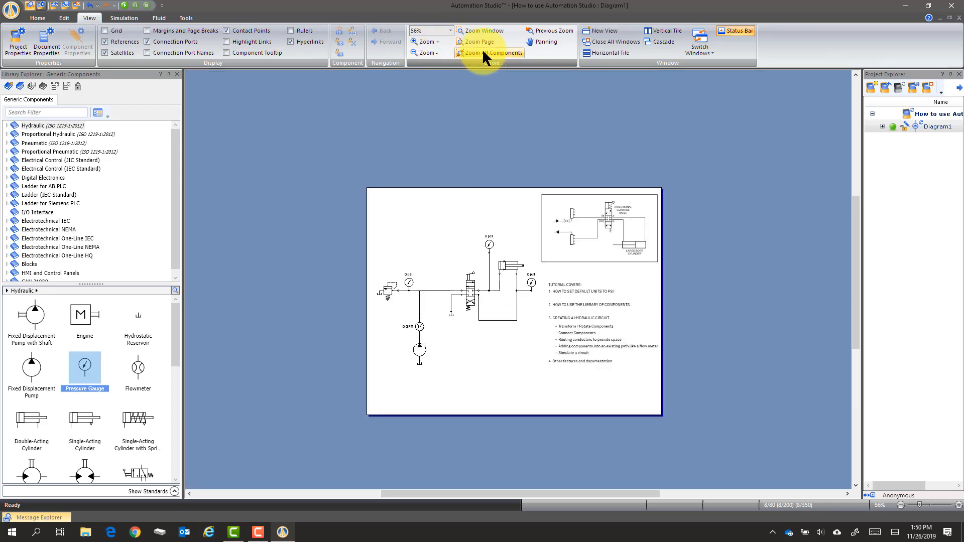
left_click(490, 53)
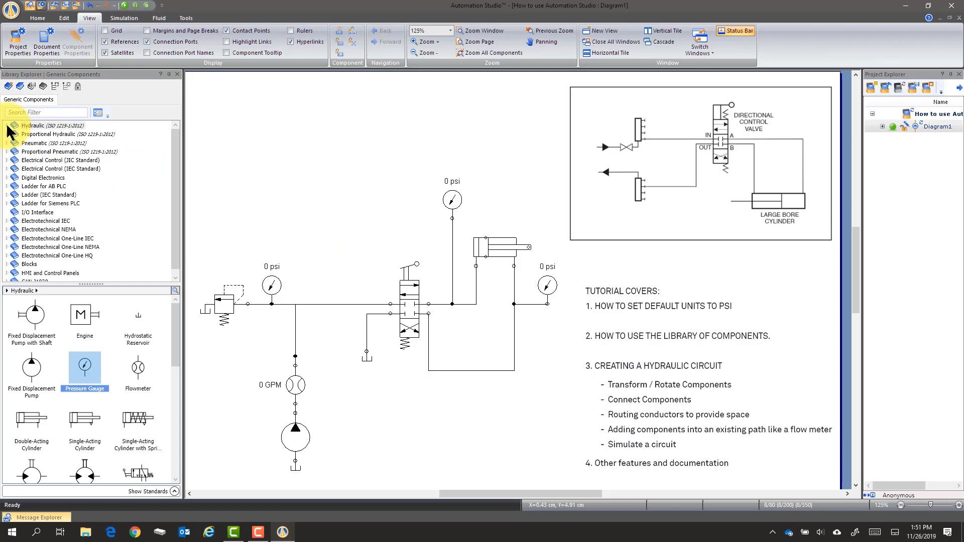
Expand Hydraulic > Pressure Valves > Sequence Valves in Library Explorer to list the sequence valve symbols
left_click(7, 126)
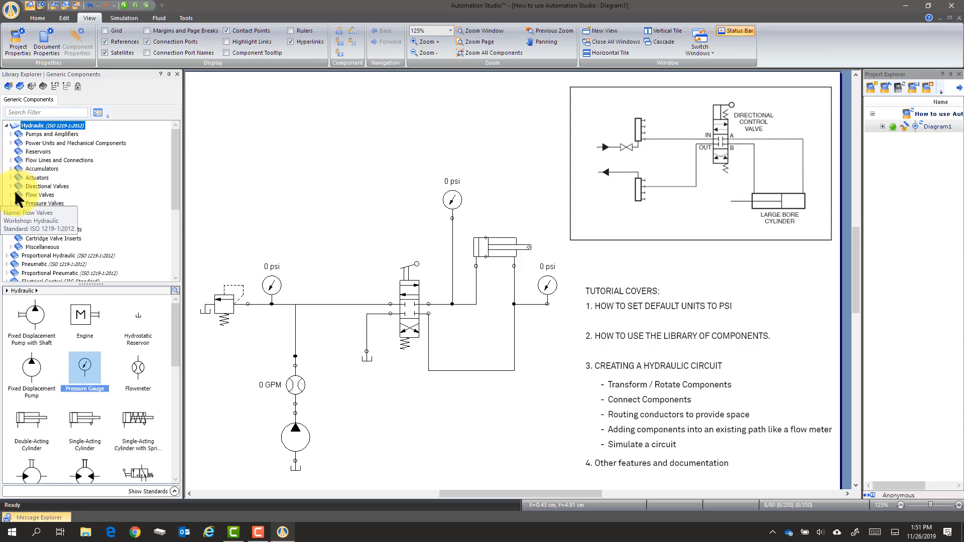
left_click(17, 204)
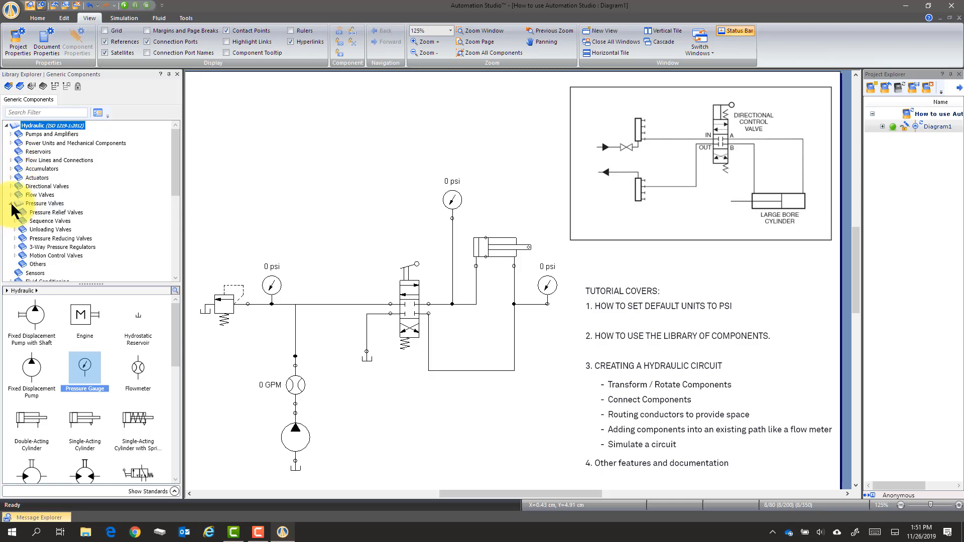
left_click(14, 221)
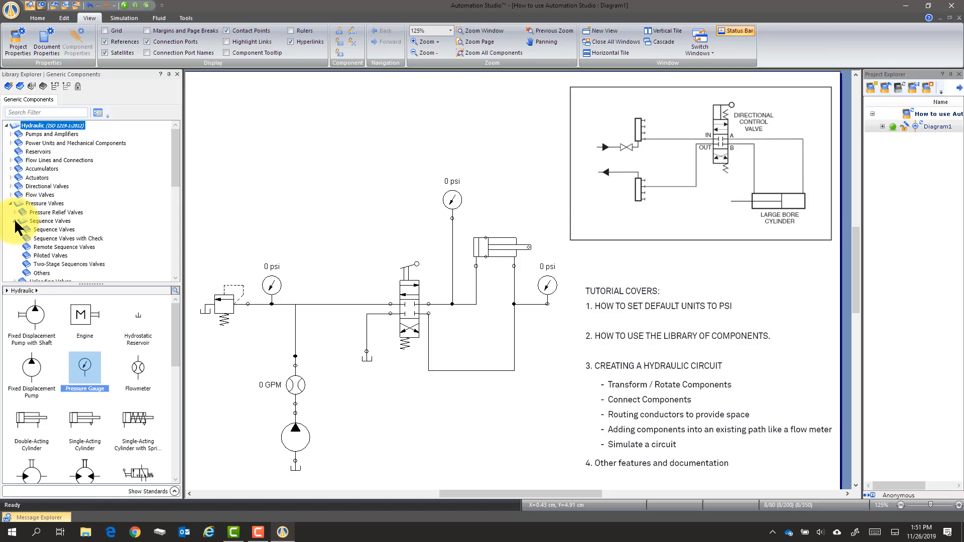
mouse_move(49, 229)
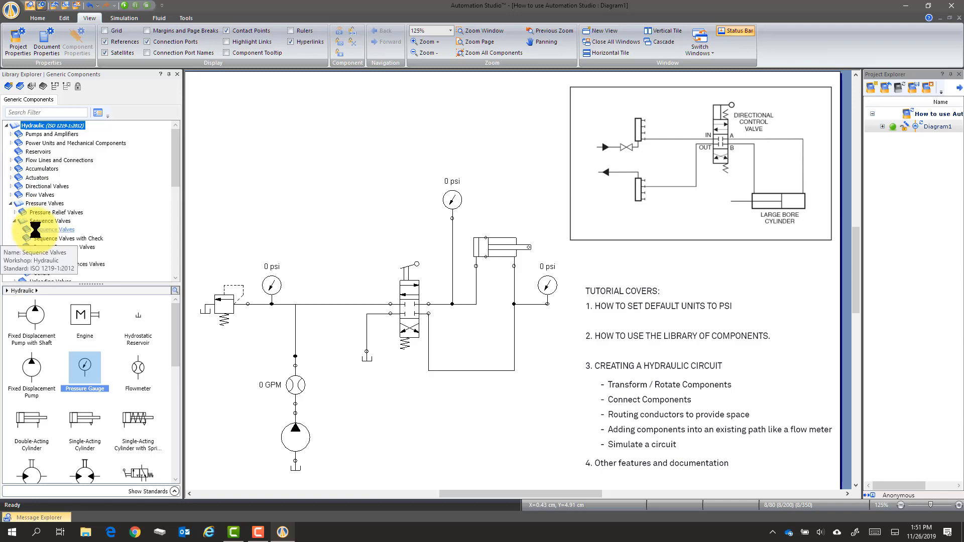
left_click(54, 229)
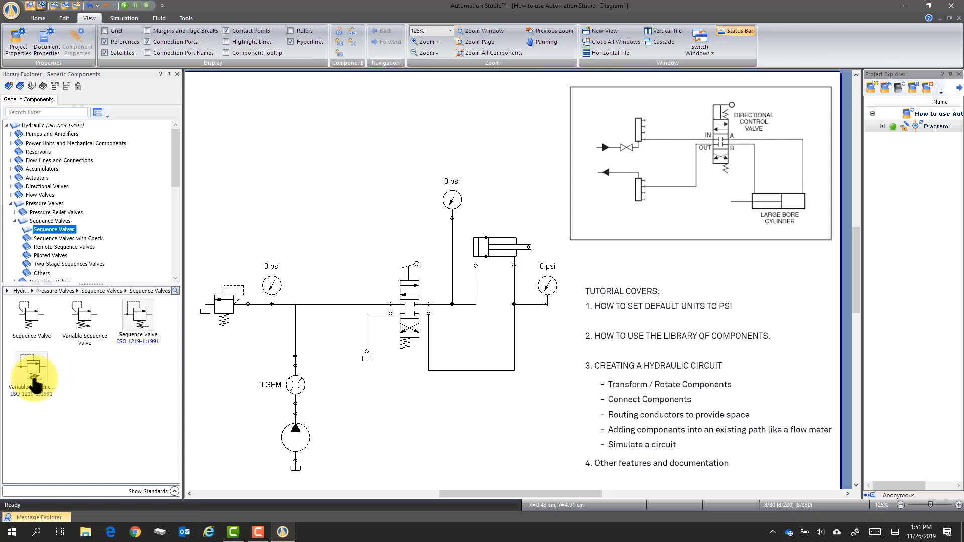
mouse_move(24, 320)
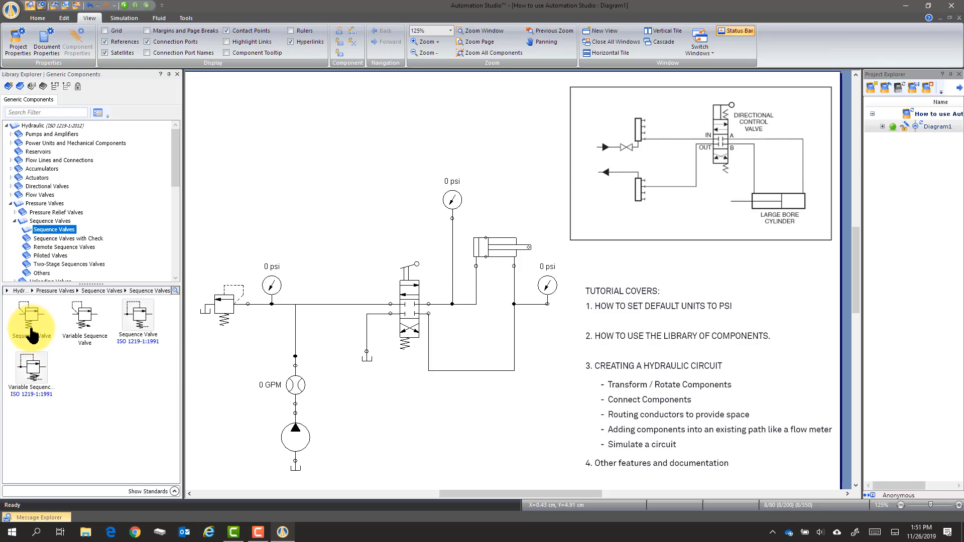
mouse_move(85, 323)
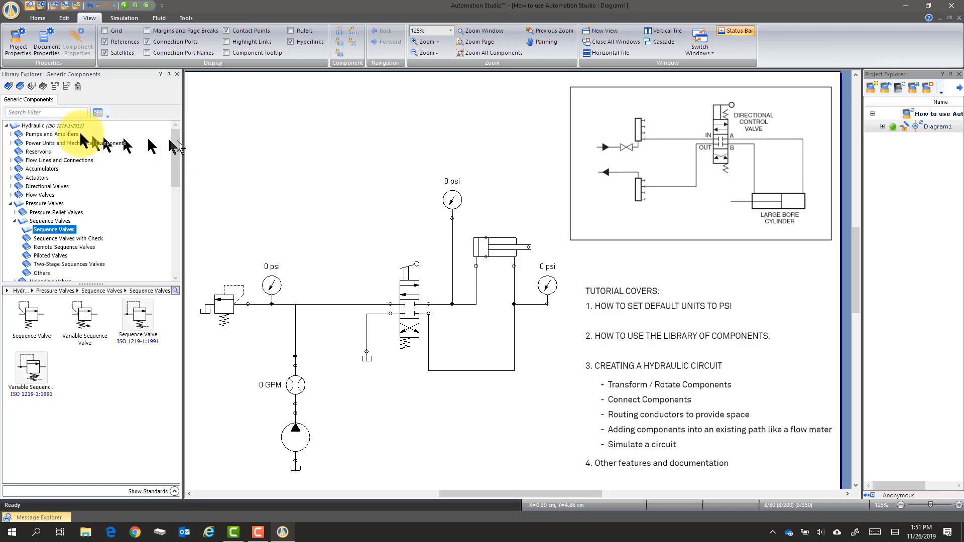
Show the general Hydraulic symbols again and bring up the main application menu
left_click(34, 125)
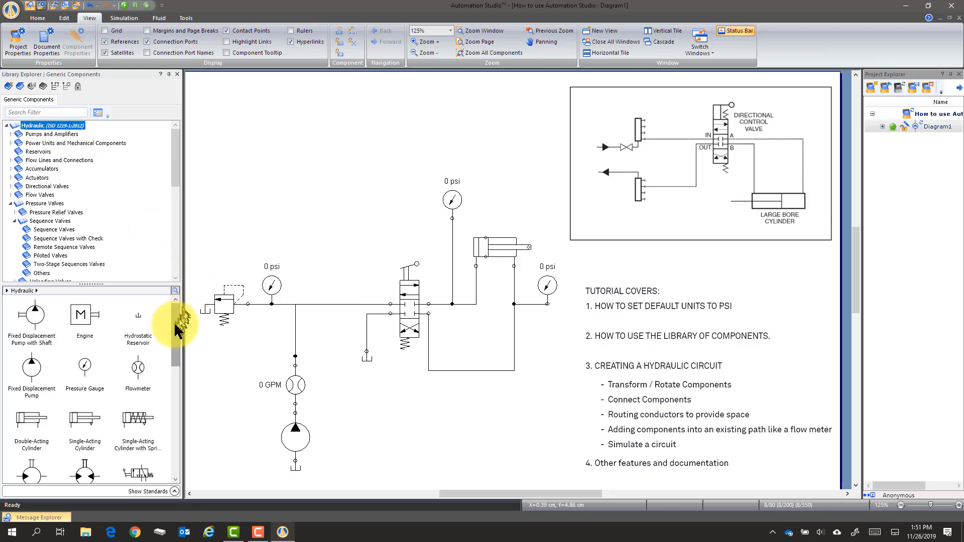
scroll("down", 3)
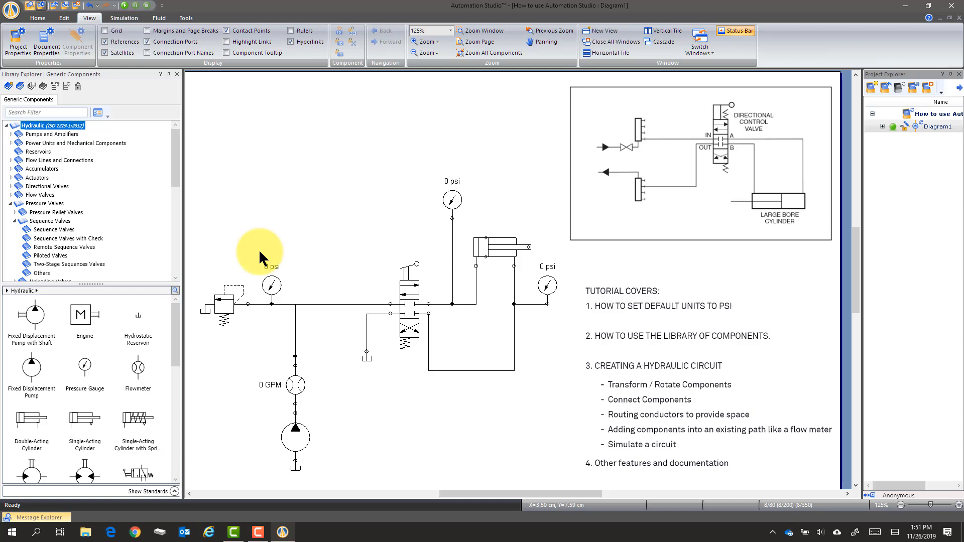
mouse_move(655, 313)
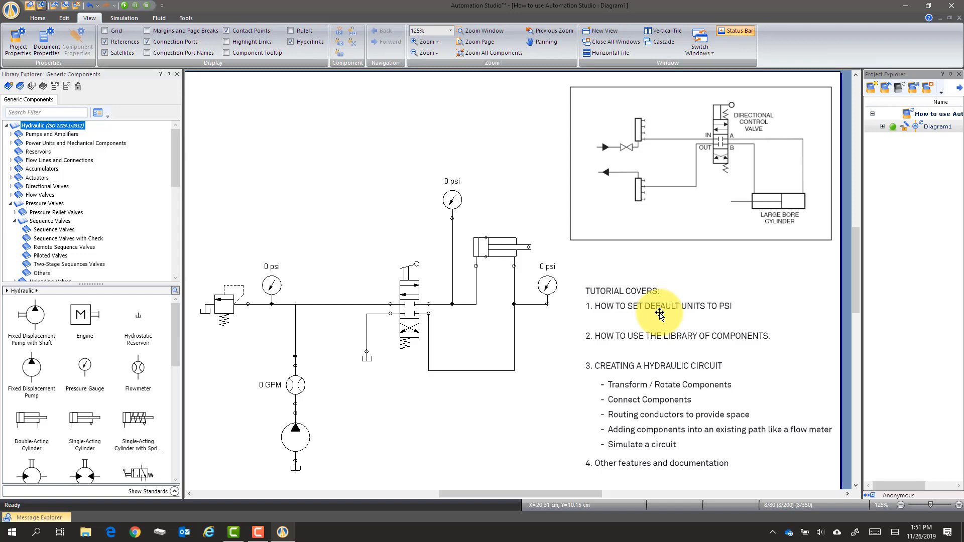
left_click(11, 11)
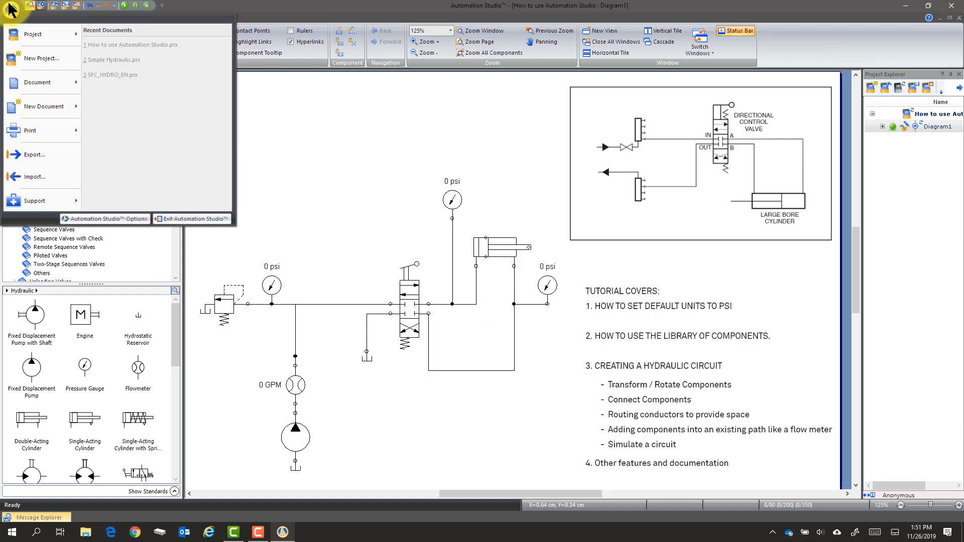
left_click(33, 33)
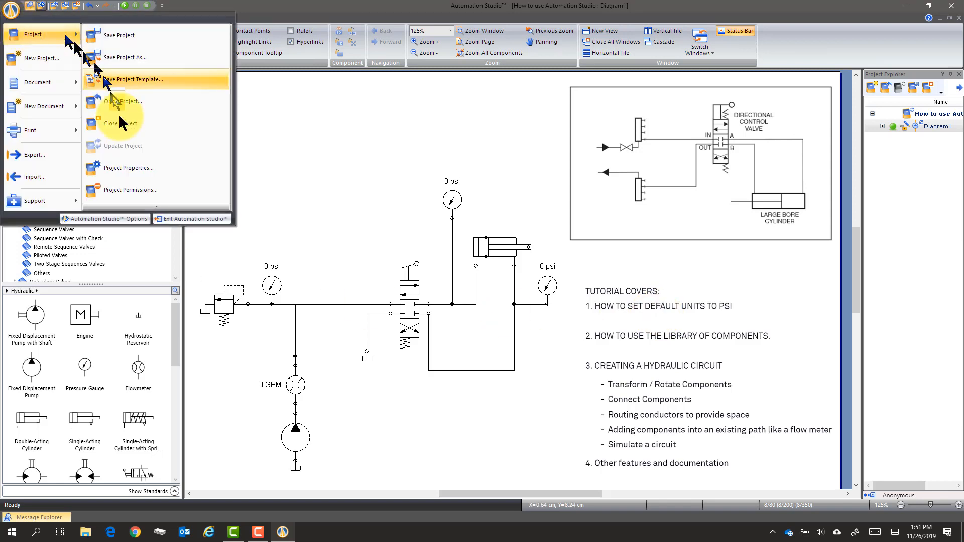
mouse_move(141, 167)
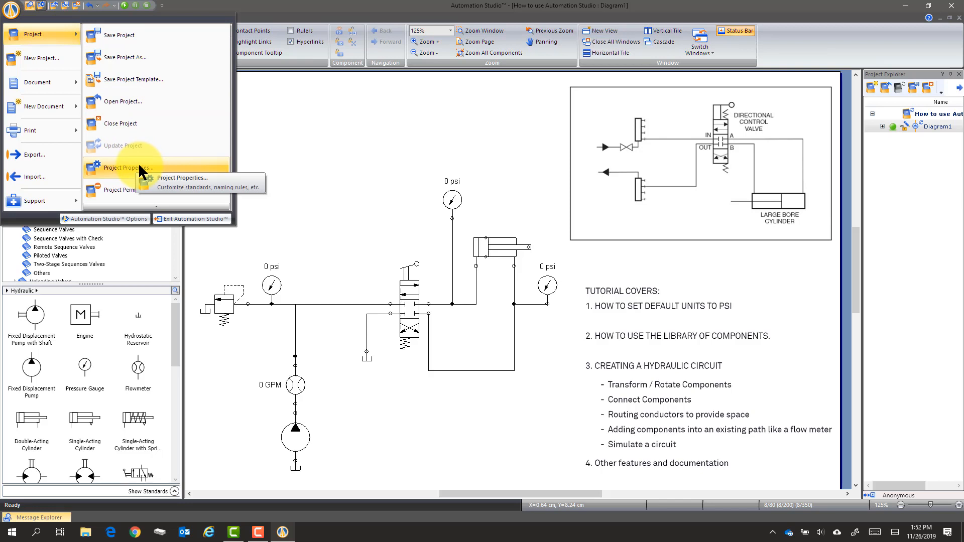
mouse_move(658, 359)
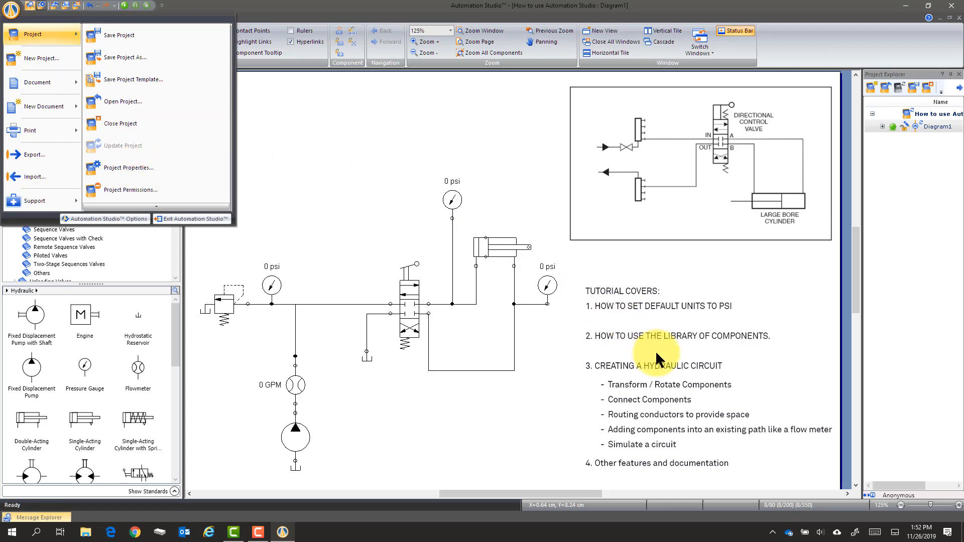
left_click(88, 17)
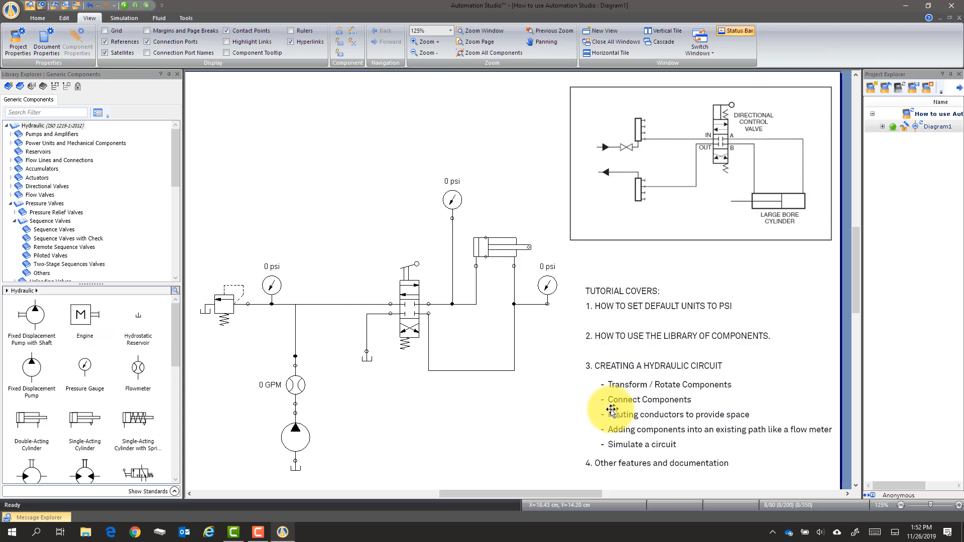
mouse_move(588, 410)
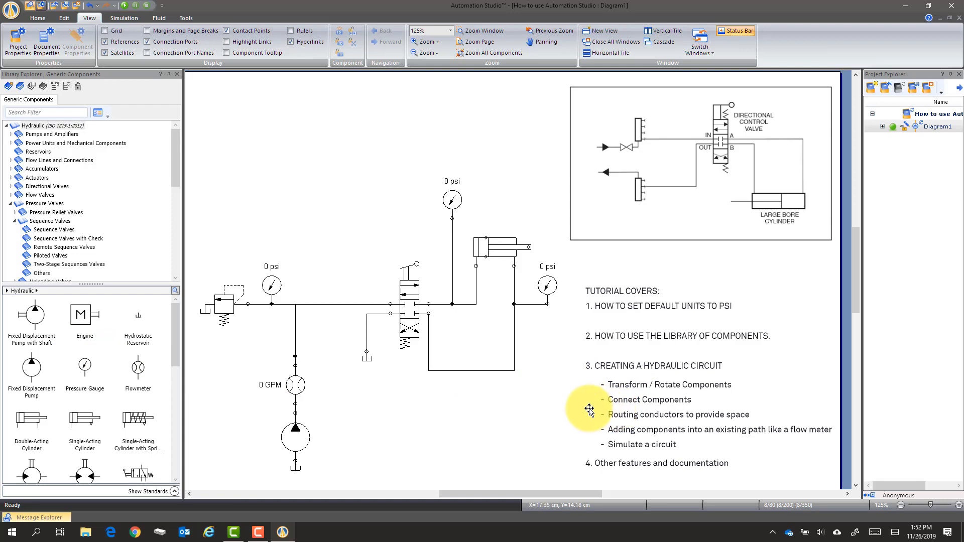